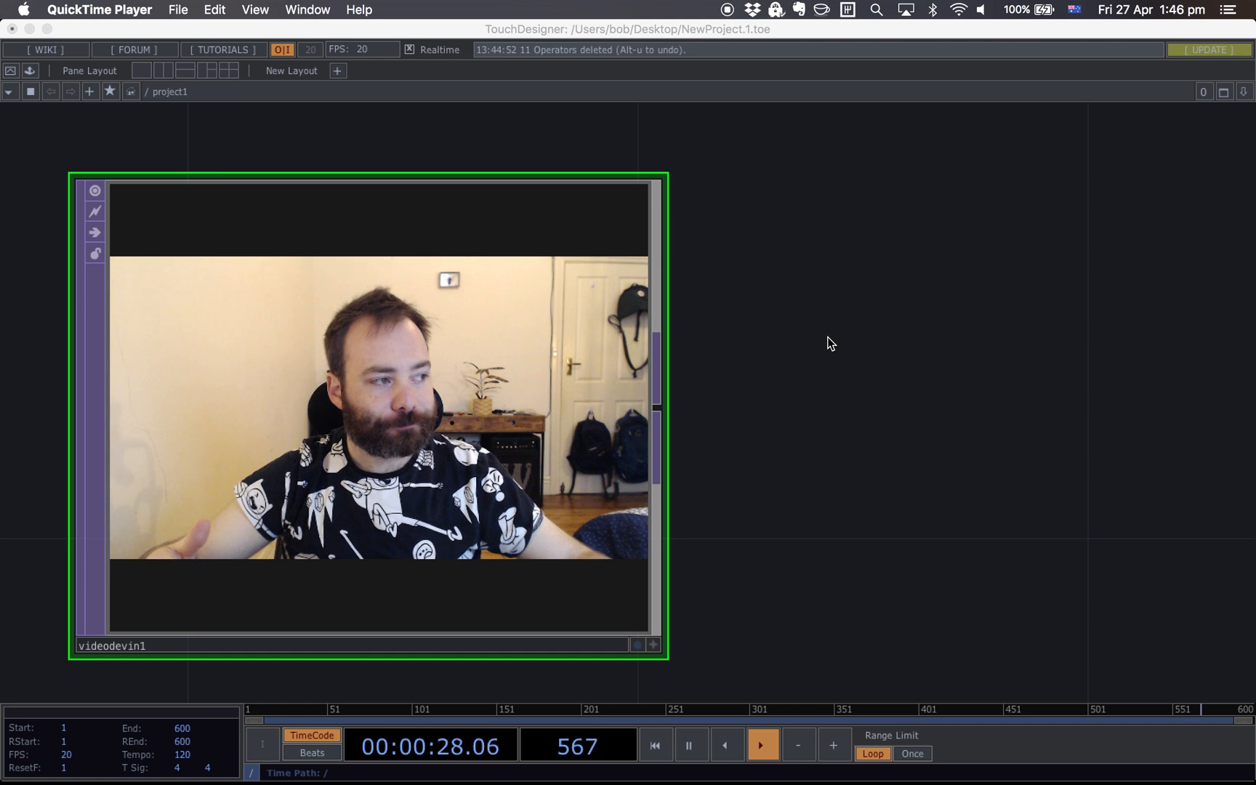
Move the Pixelmator ghost image window aside and briefly hide and show the top ghost layer.
click(654, 745)
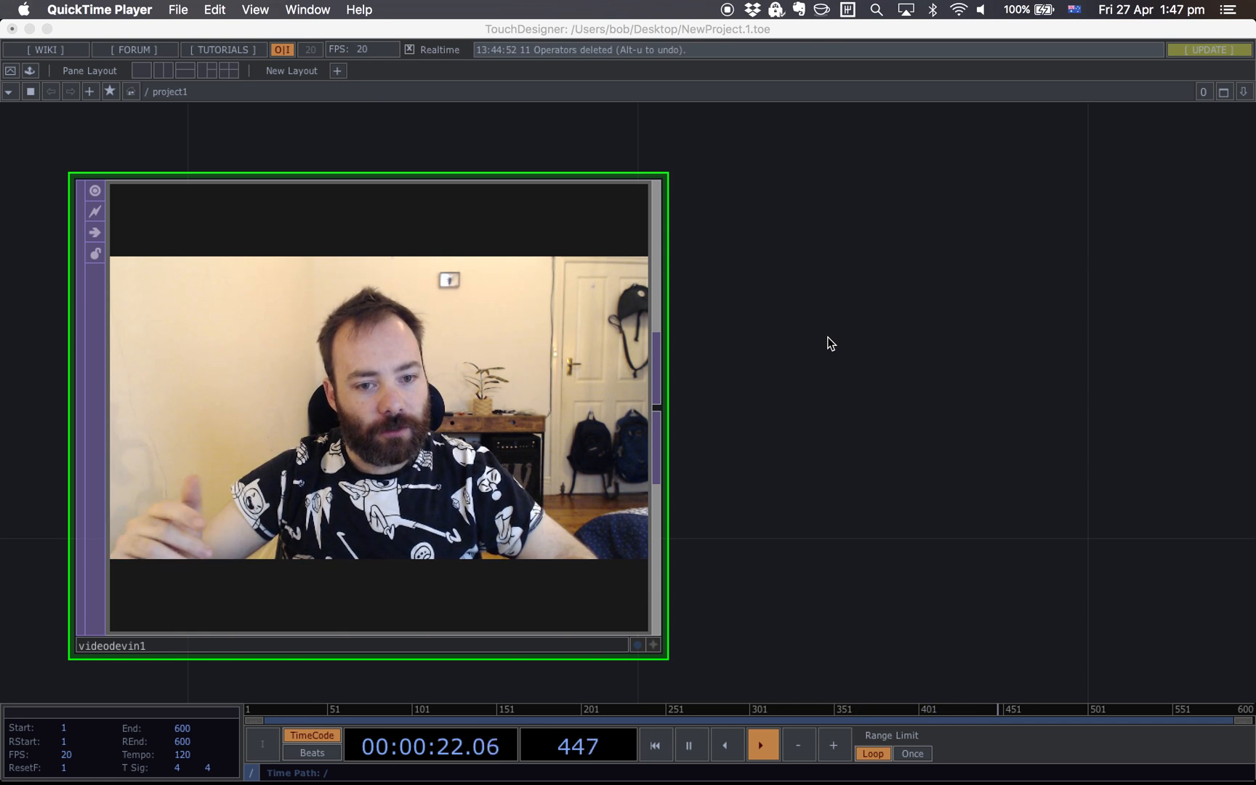
key(cmd+tab)
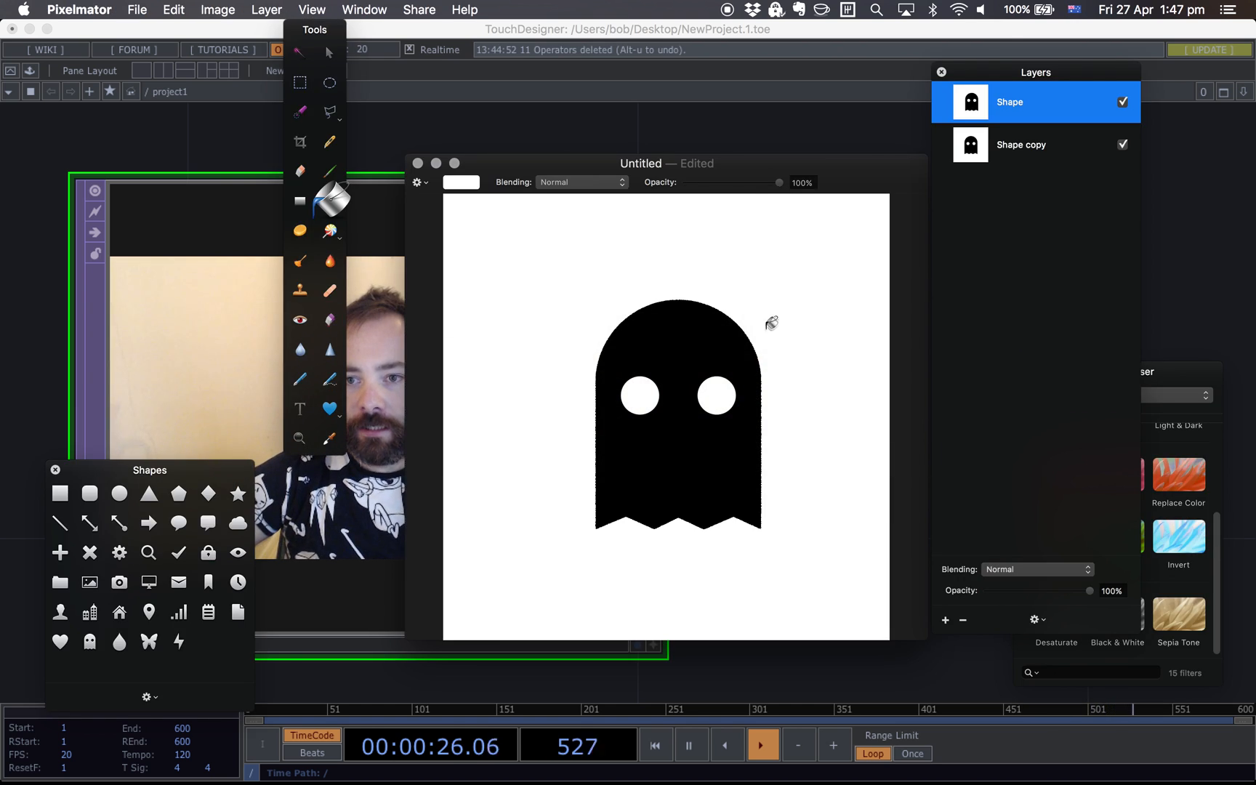
drag(641, 164, 404, 178)
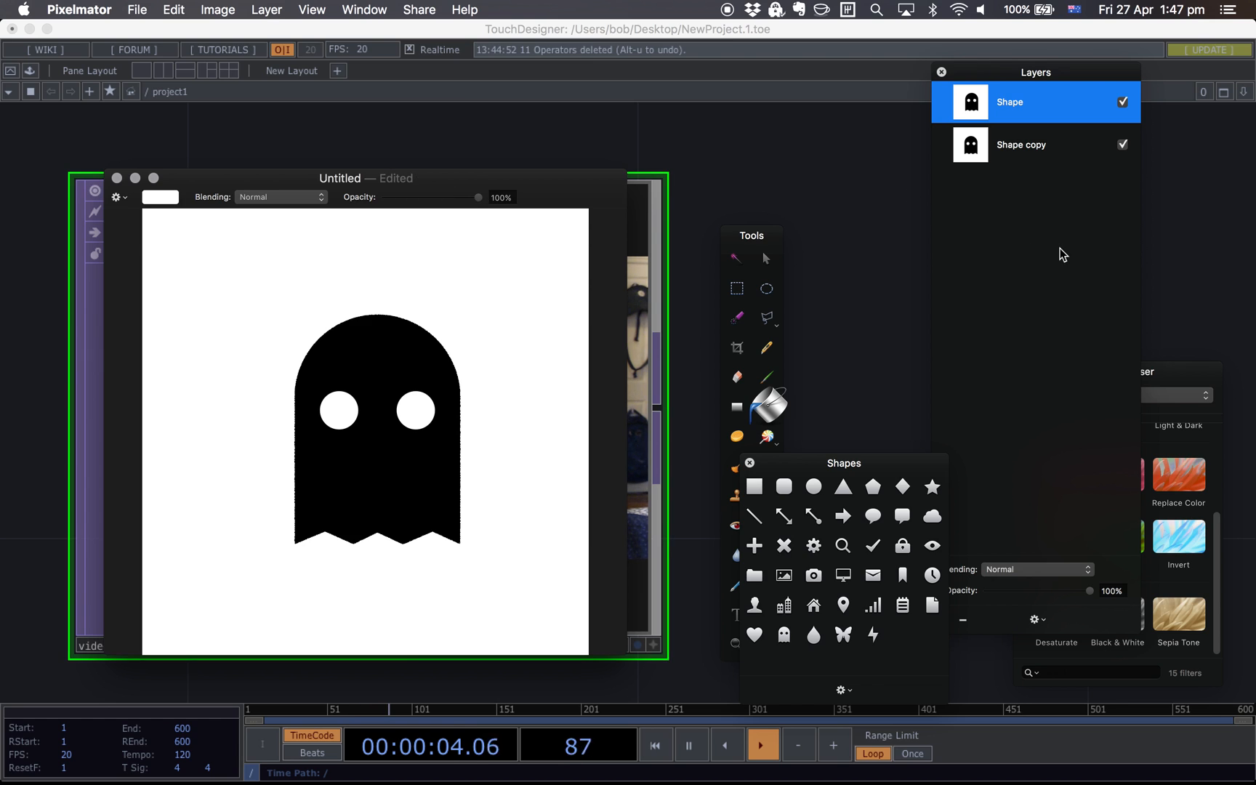
click(1123, 102)
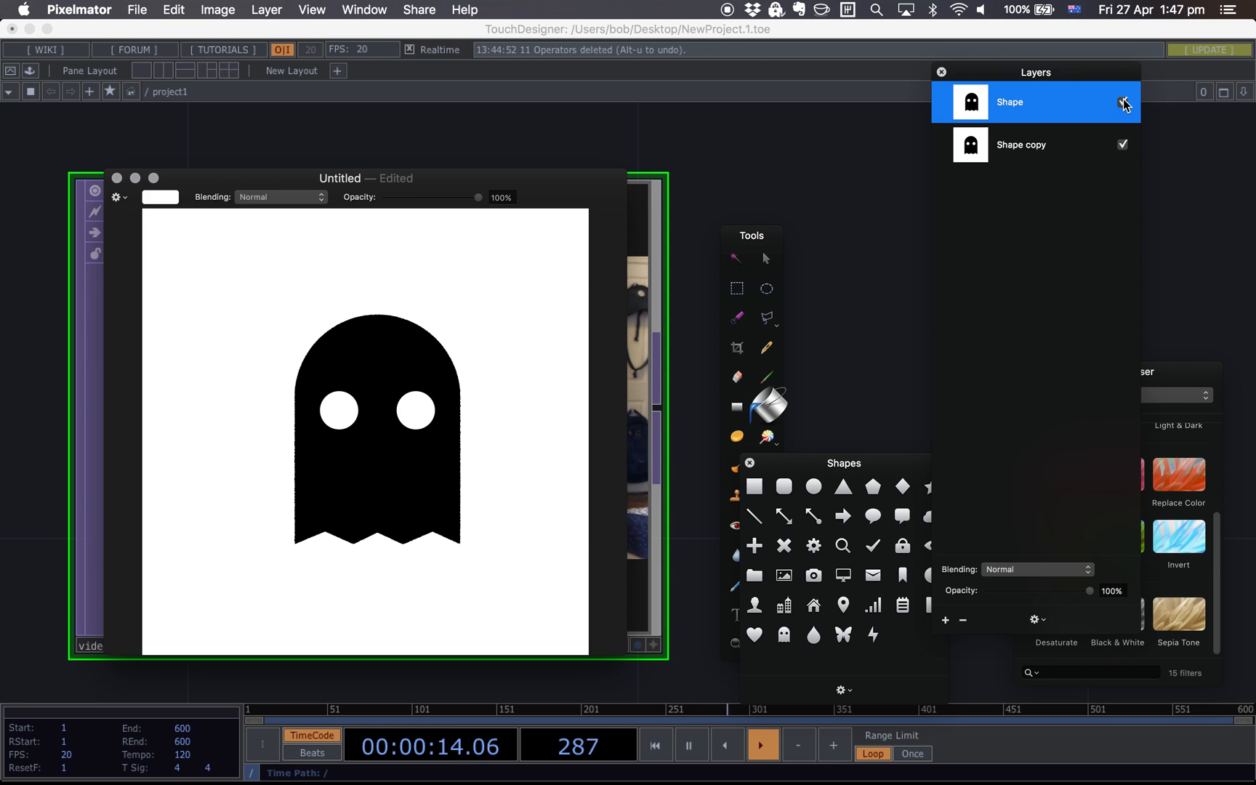
click(1122, 101)
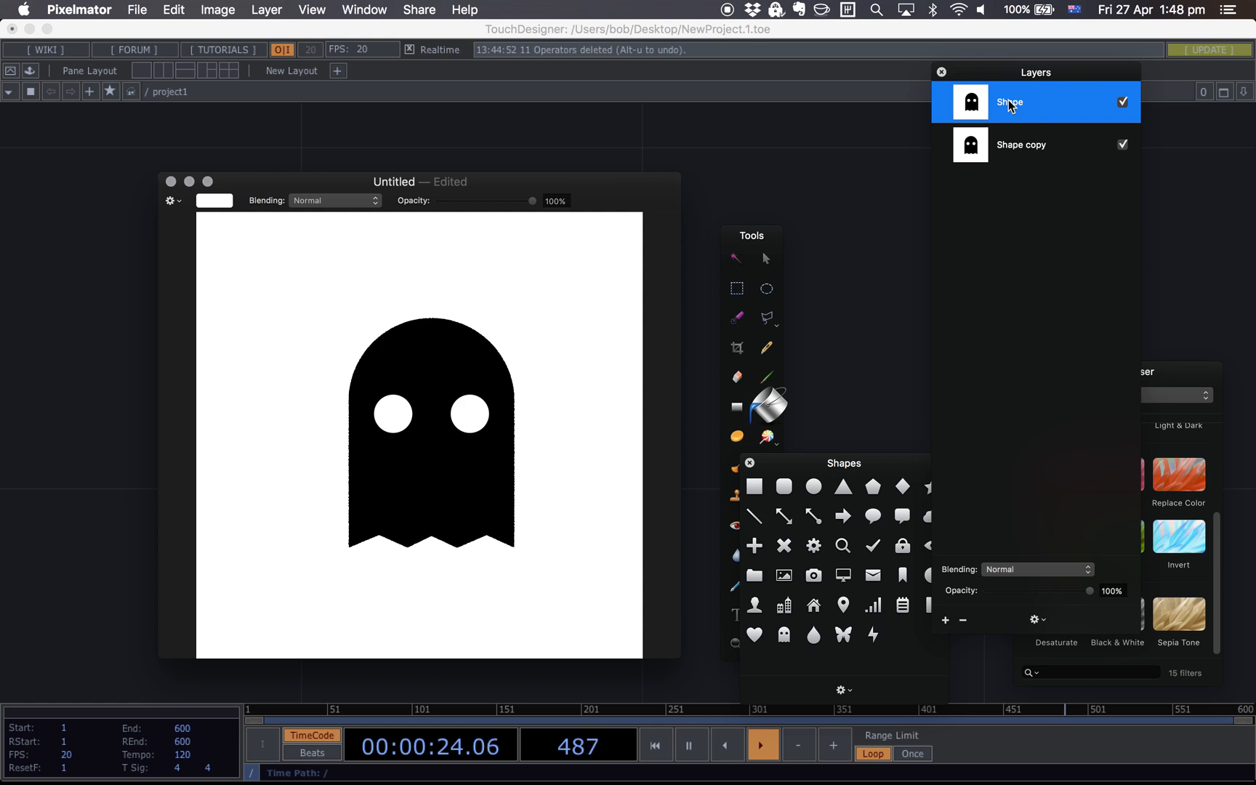
Name the layers frame1 and frame2, blend frame1 in Difference mode, and pick Move.
text(frame1)
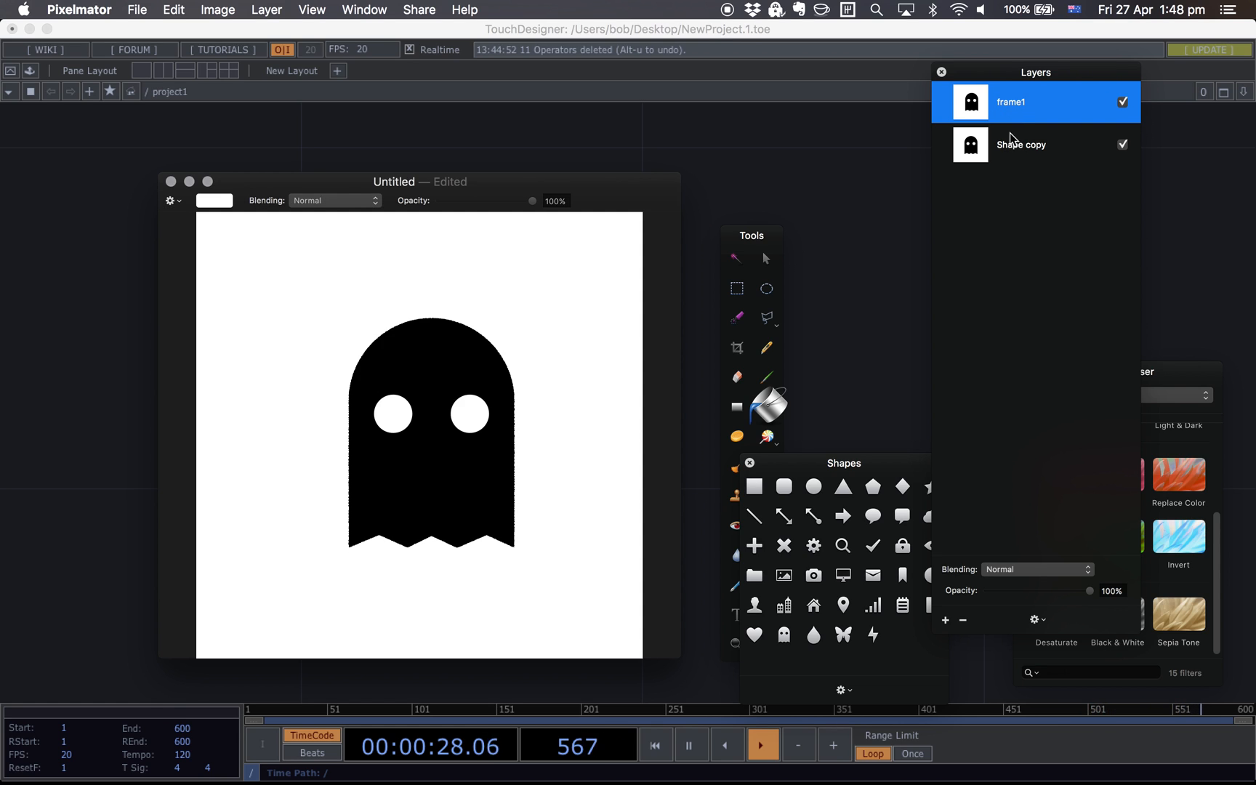
double_click(1020, 144)
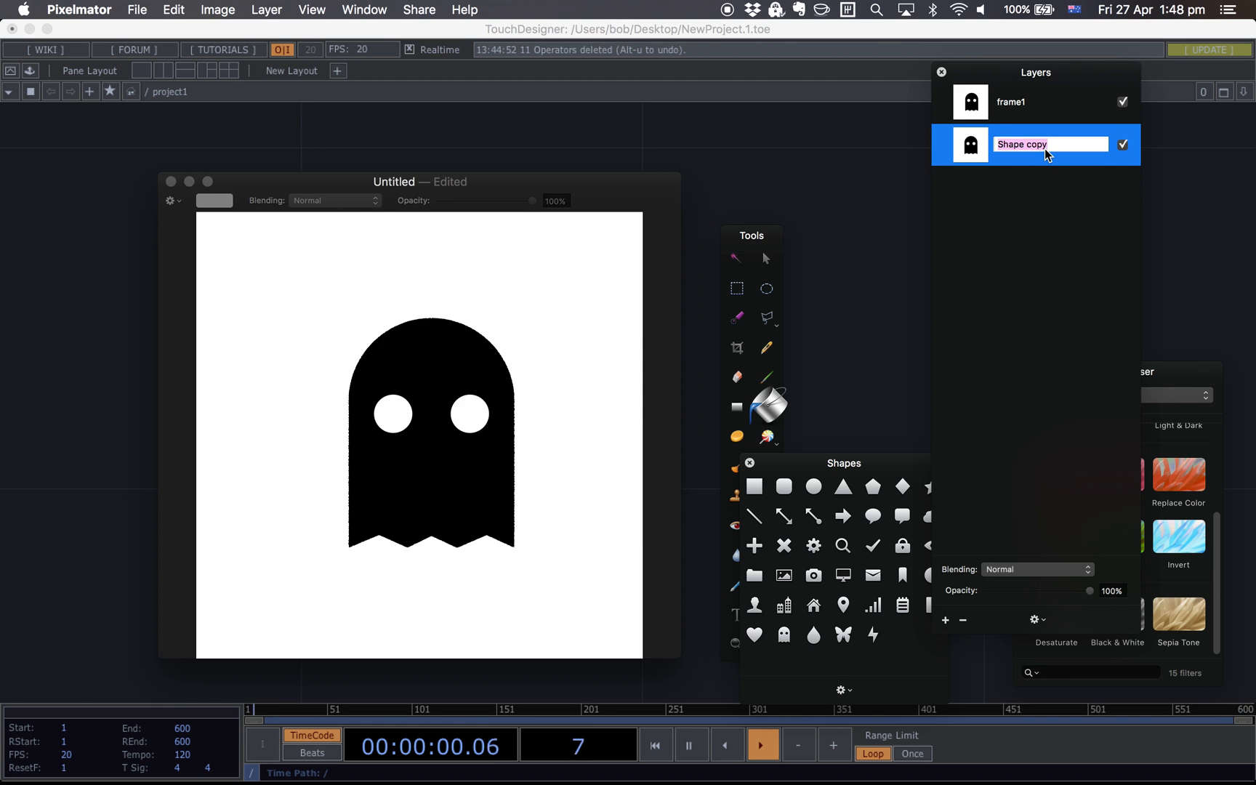
text(frame2)
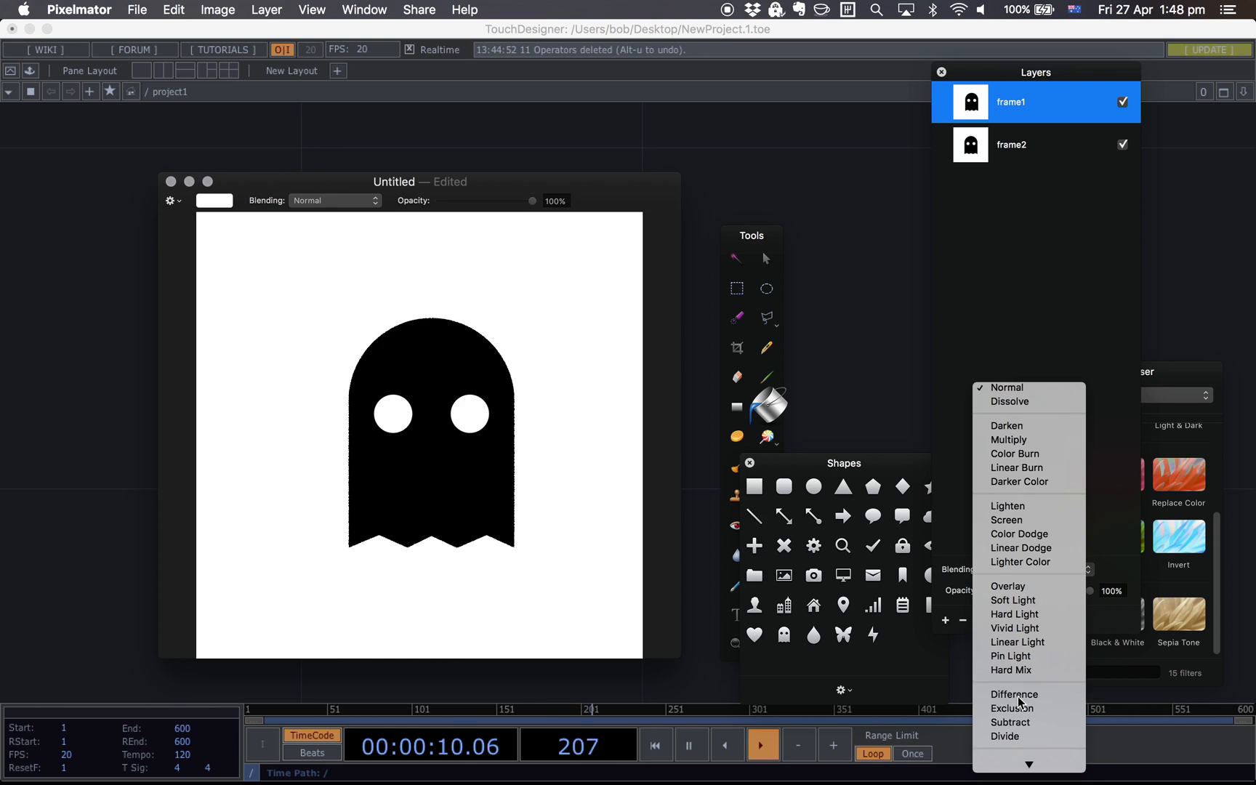
click(1014, 693)
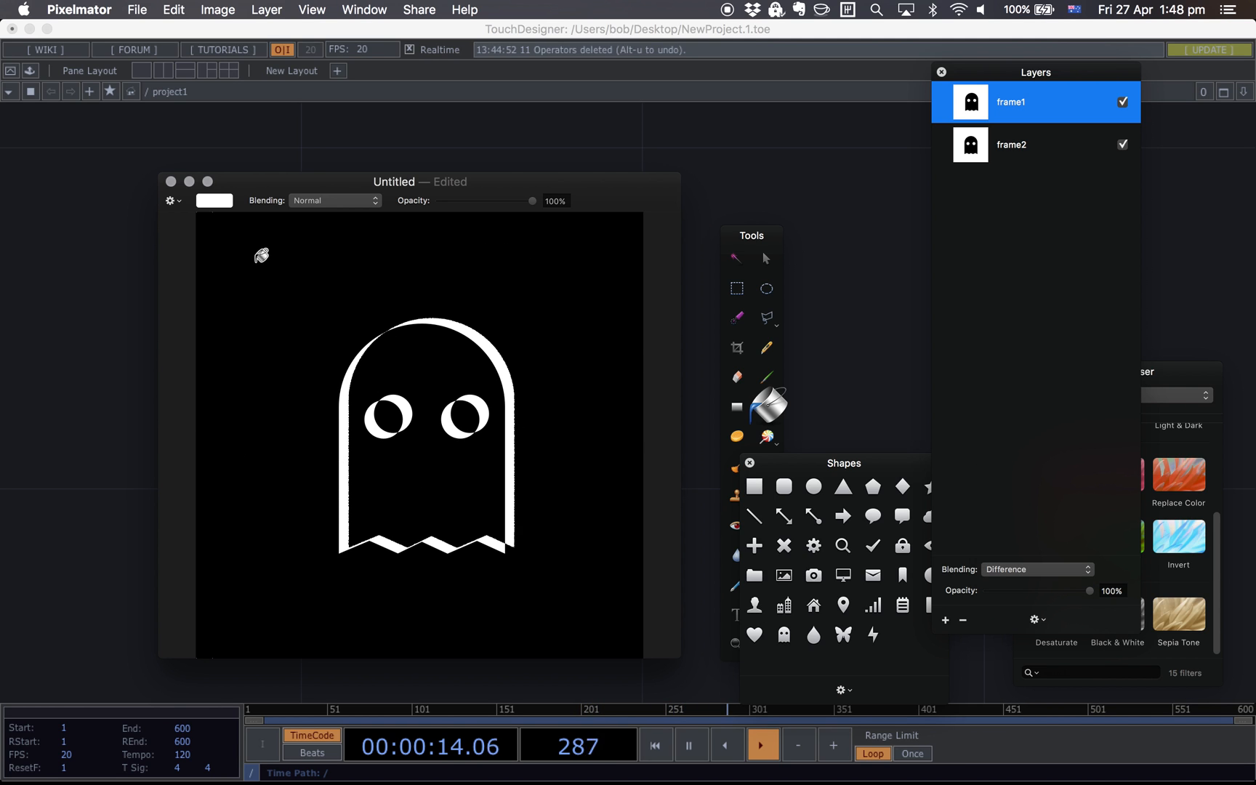
click(765, 258)
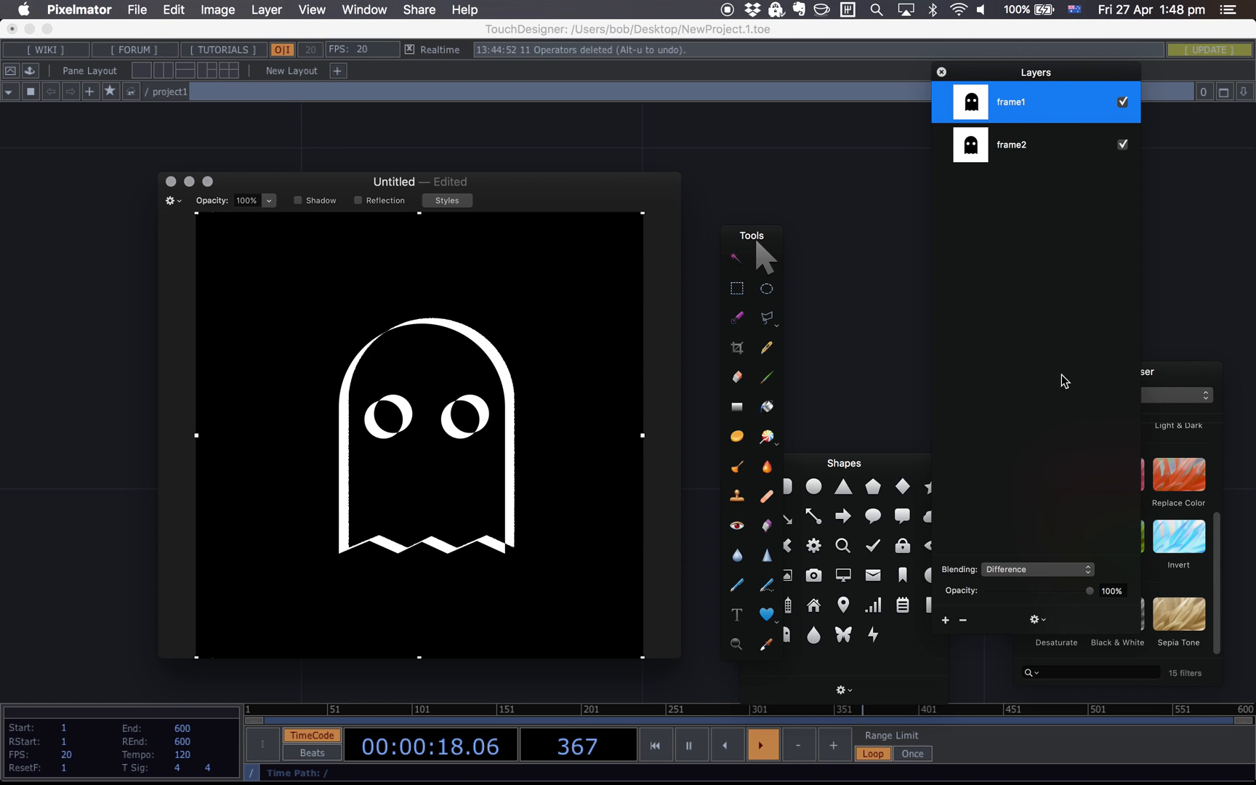
mouse_move(635, 489)
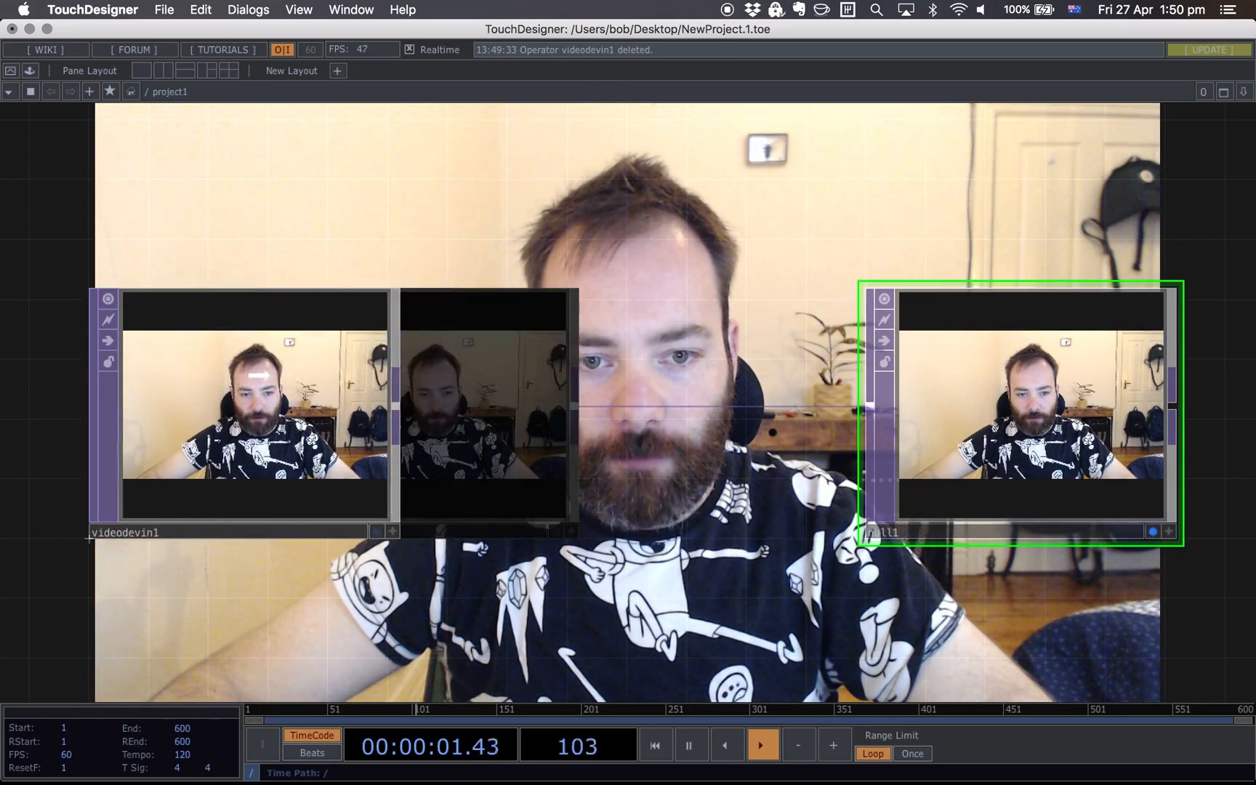
Insert a cache operator into the wire between videodevin1 and null1.
right_click(544, 410)
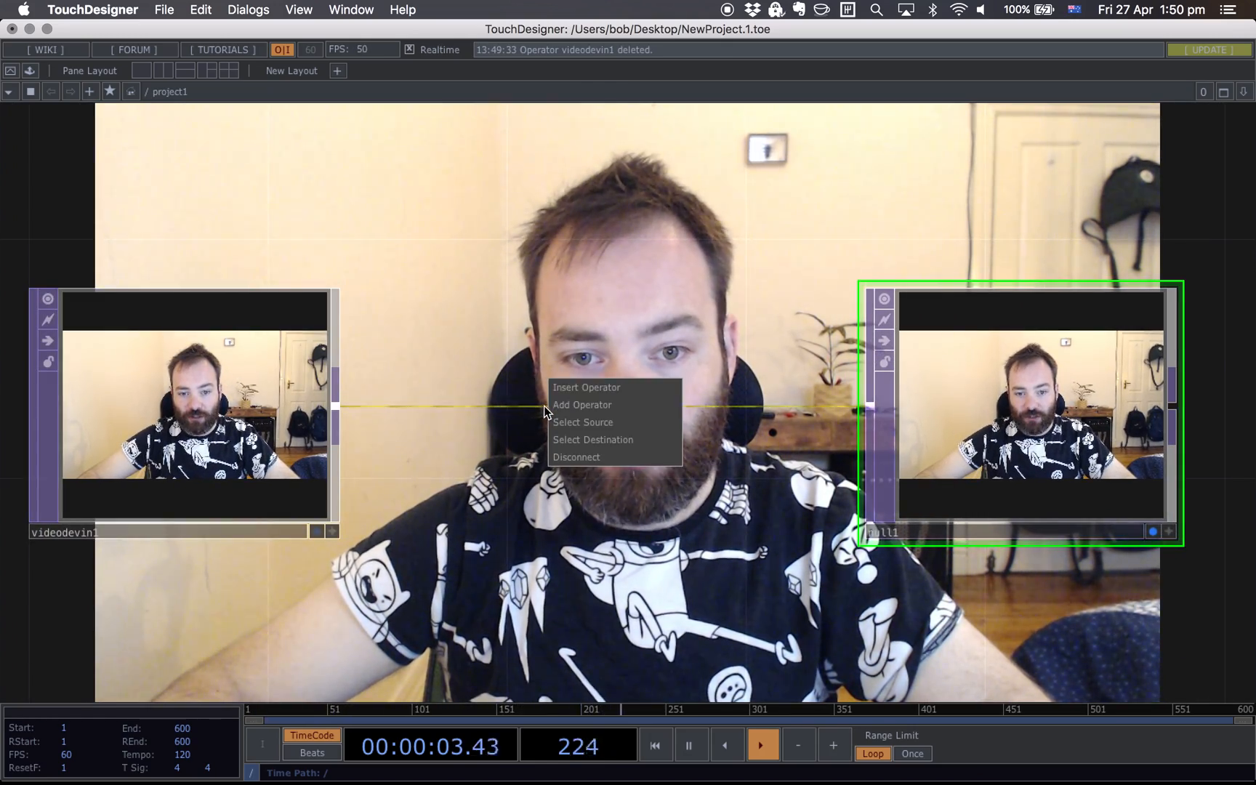
click(582, 405)
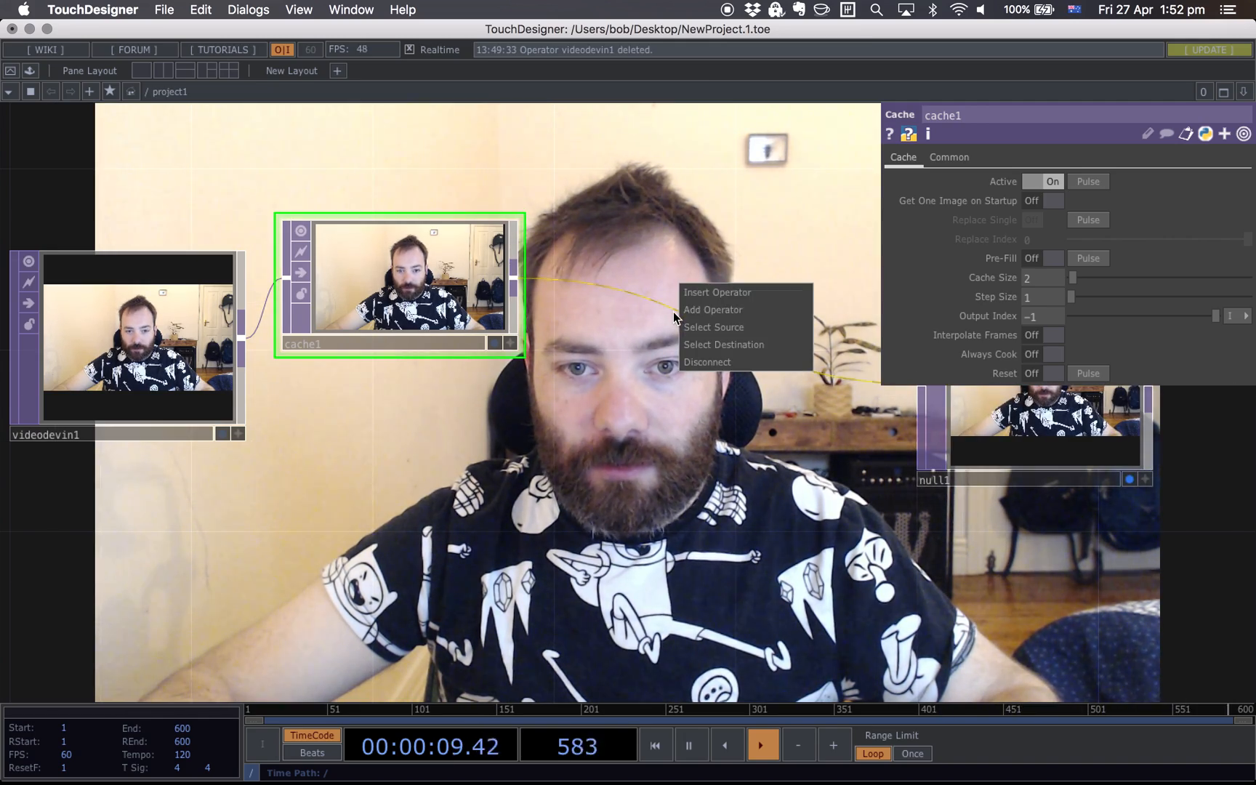
Insert a Difference TOP between cache1 and null1, with videodevin1 as its second input.
click(712, 310)
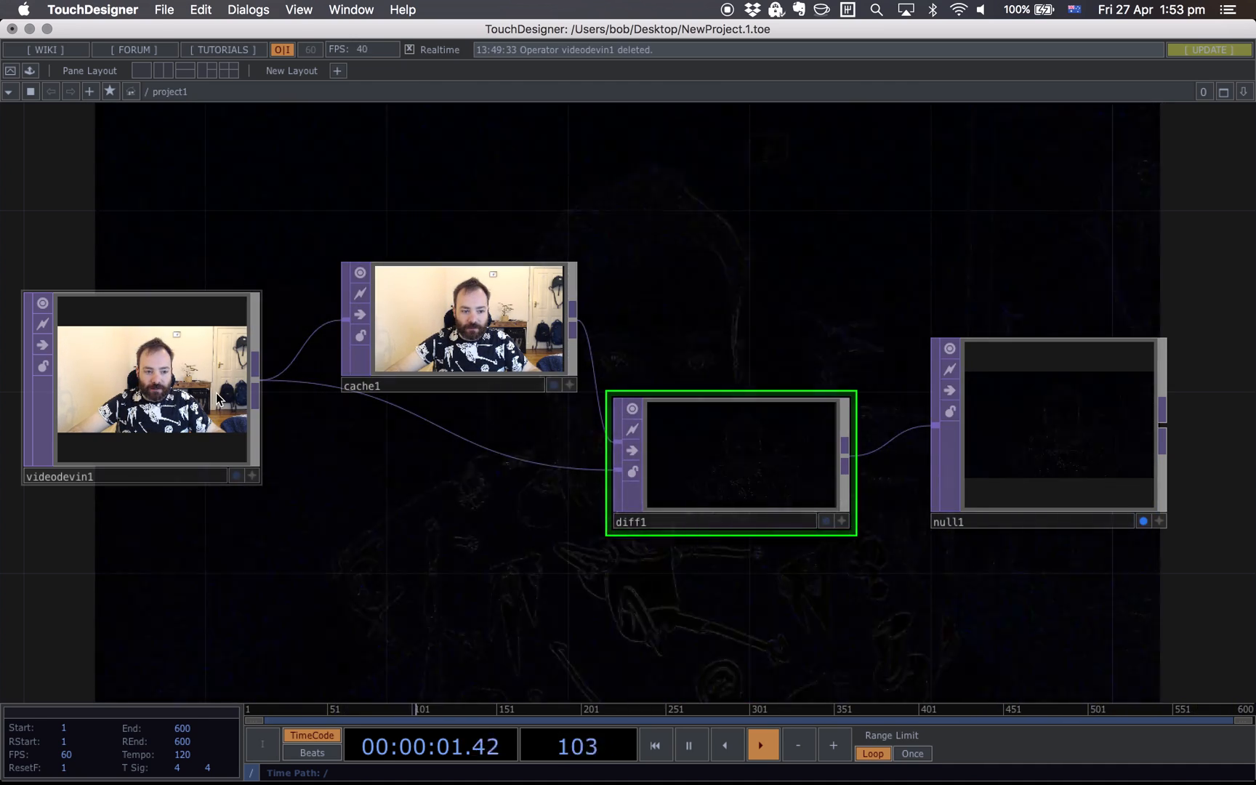
click(457, 324)
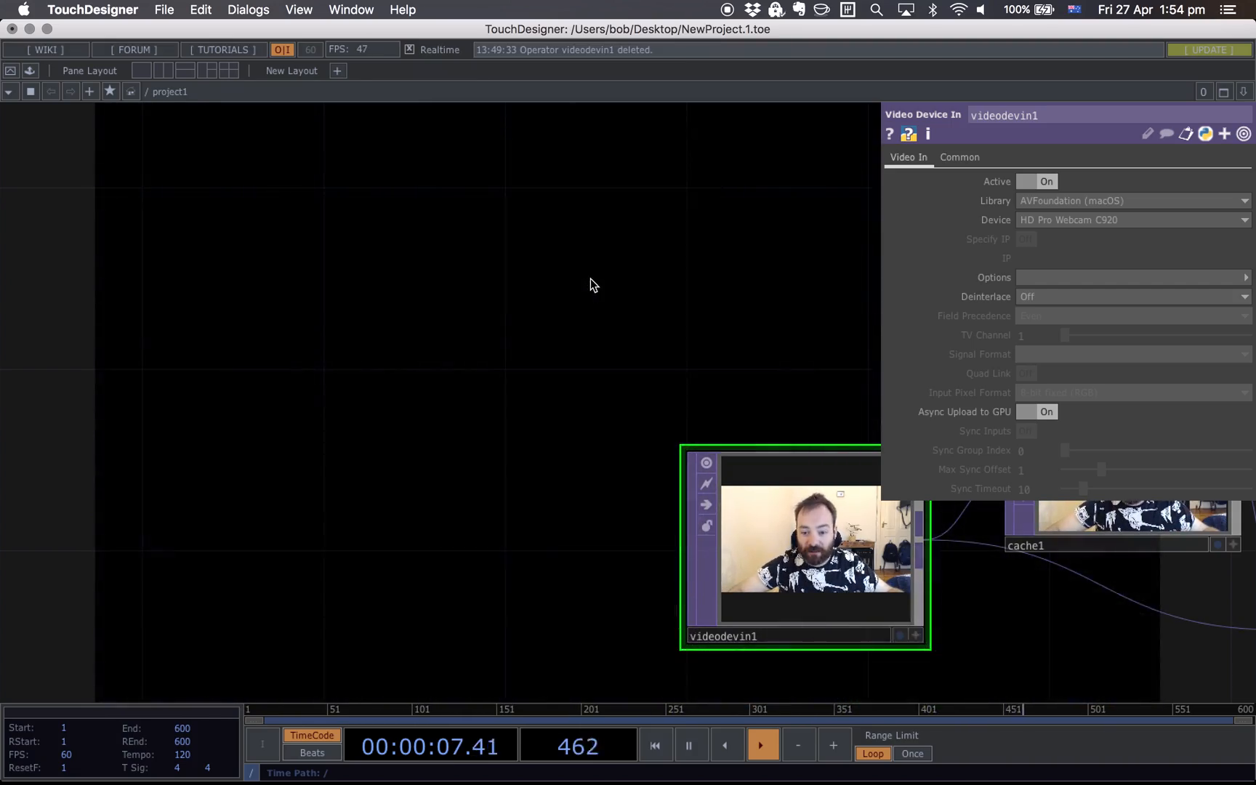
mouse_move(574, 283)
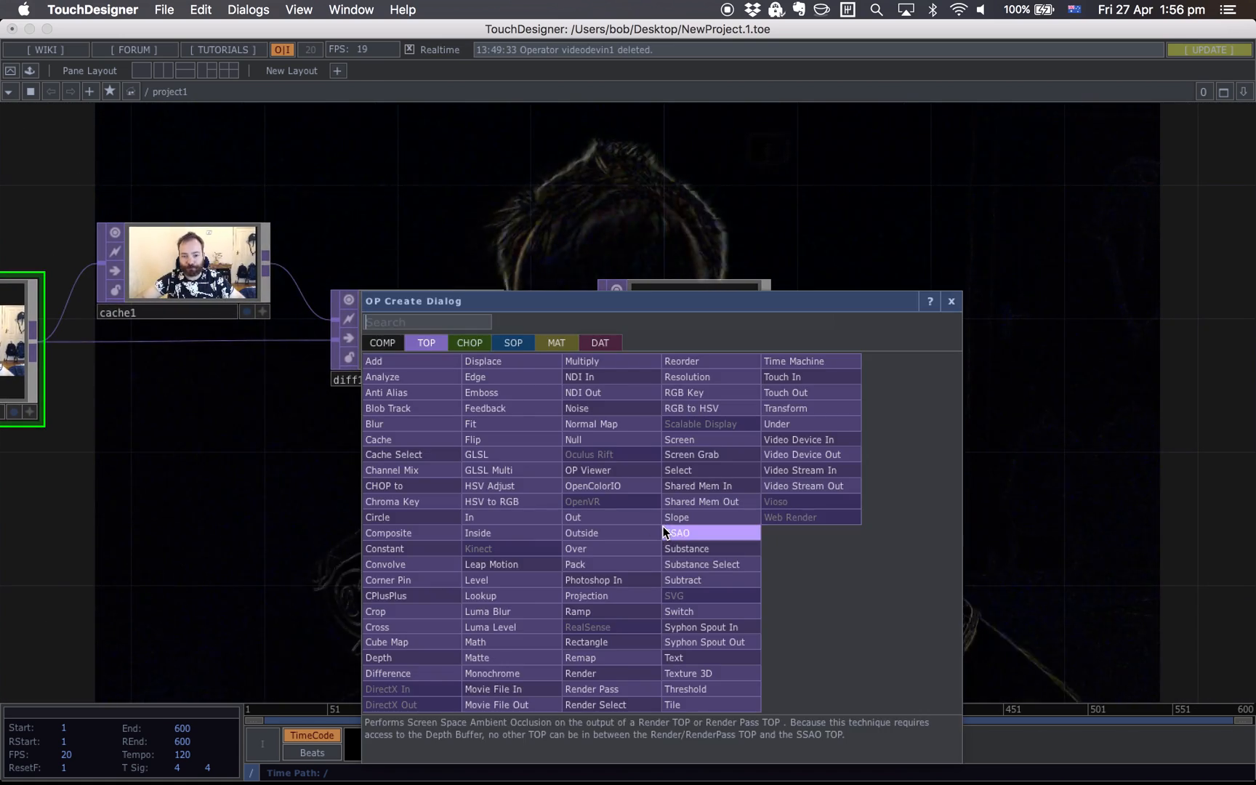
Add an Analyze TOP after null1, averaging the full image.
text(a)
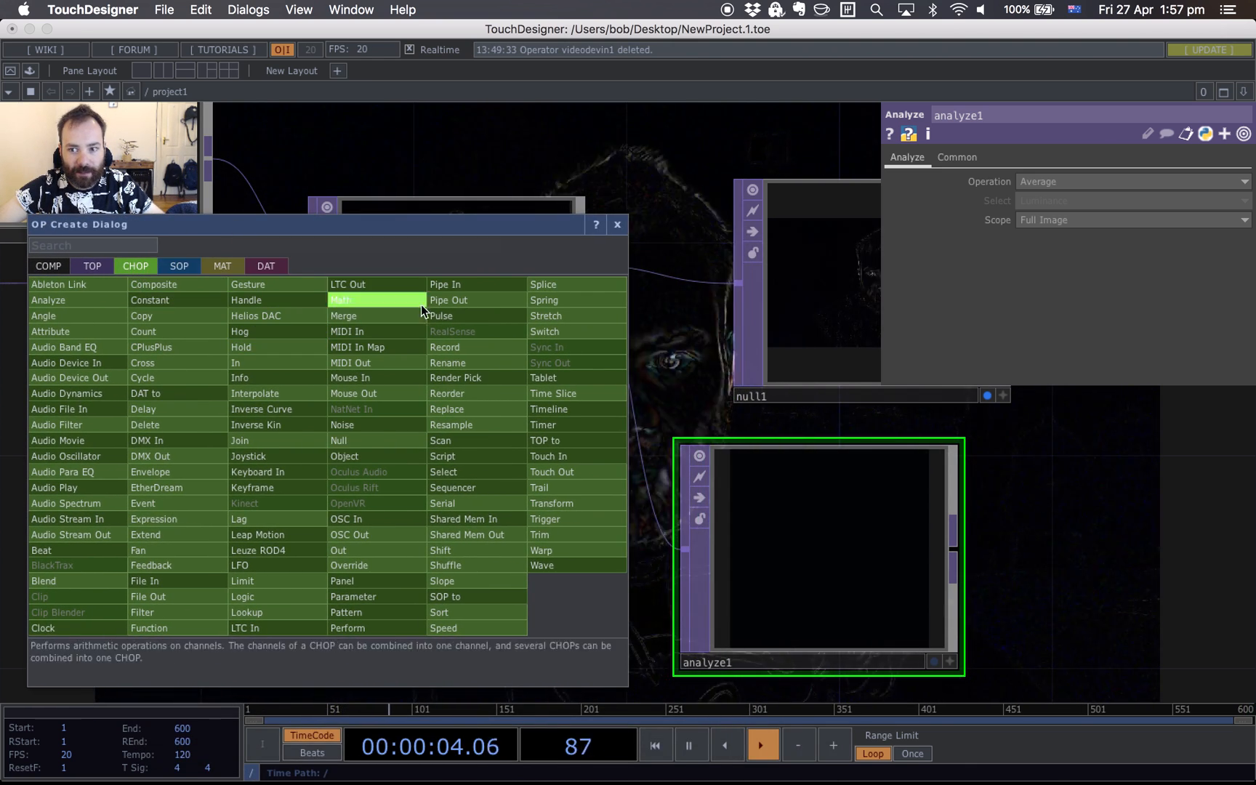
mouse_move(446, 408)
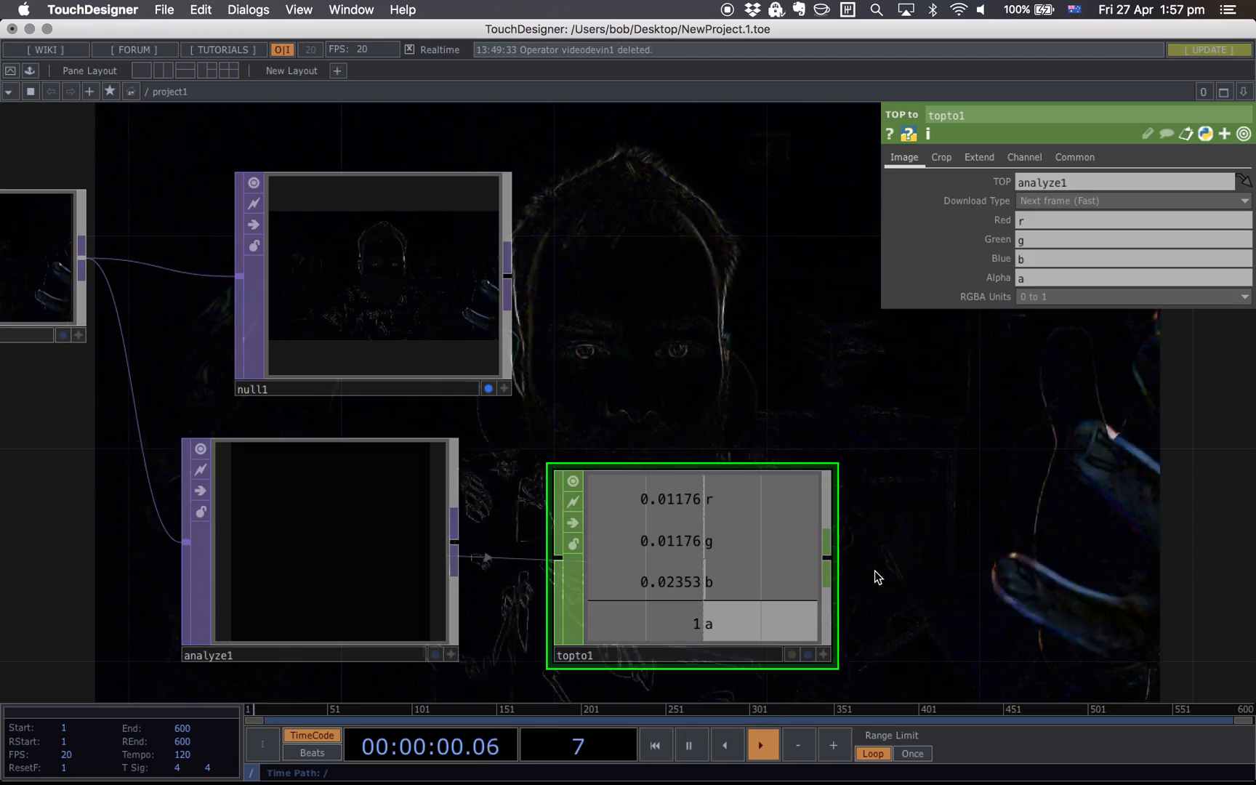
Add a TOP to CHOP reading analyze1 as r, g, b and a channels.
click(761, 745)
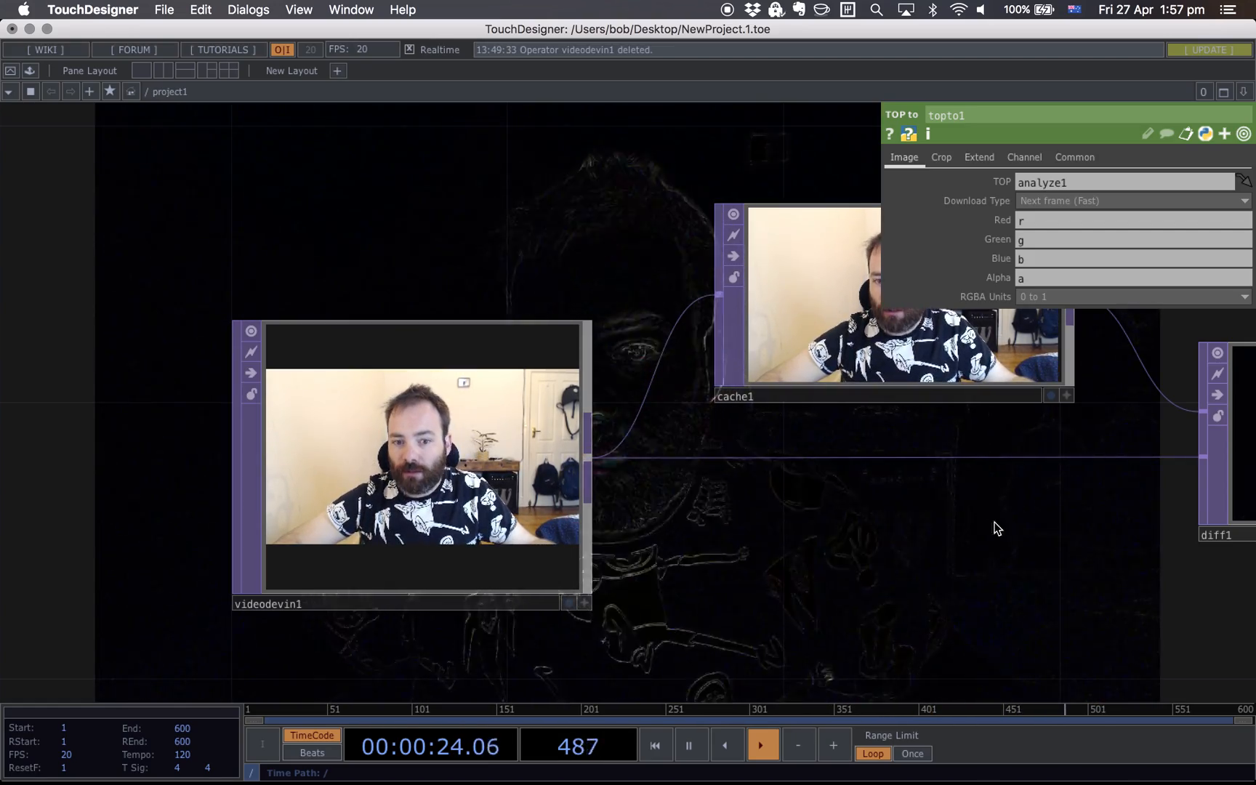
drag(997, 528, 736, 595)
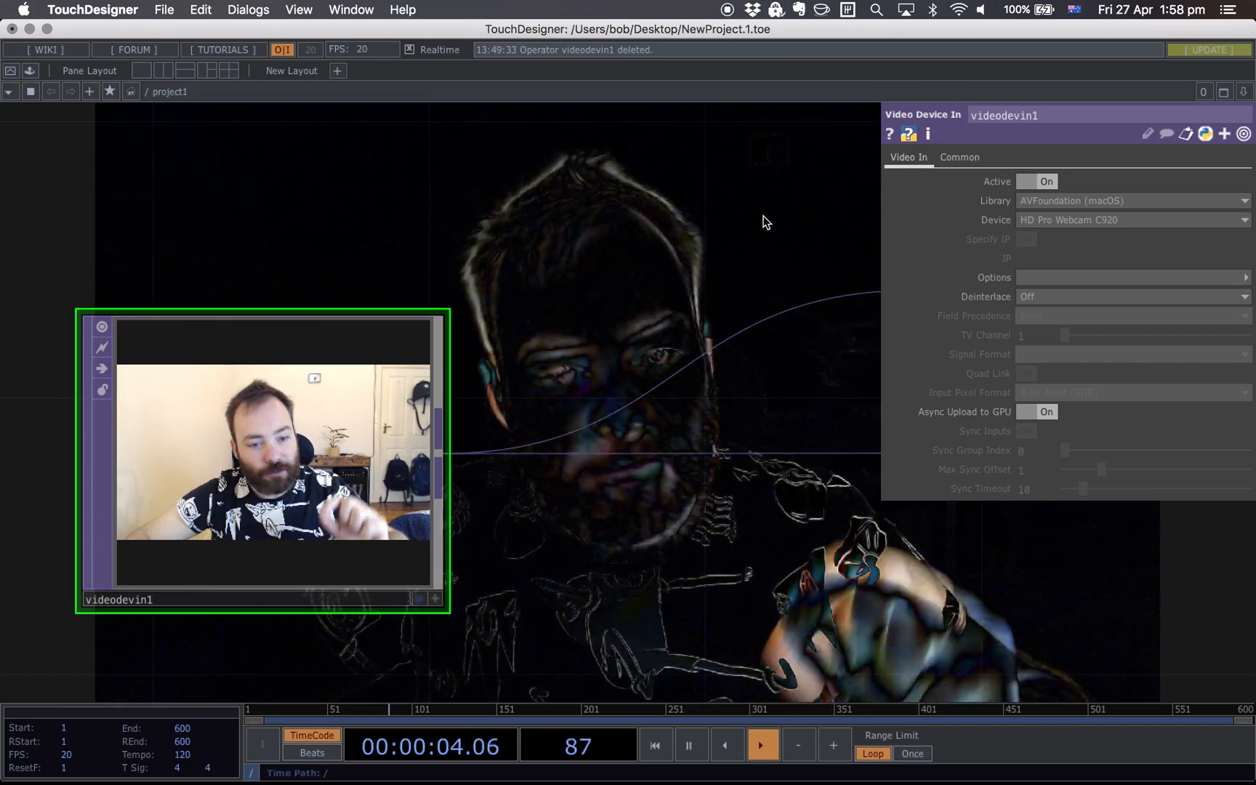
click(959, 157)
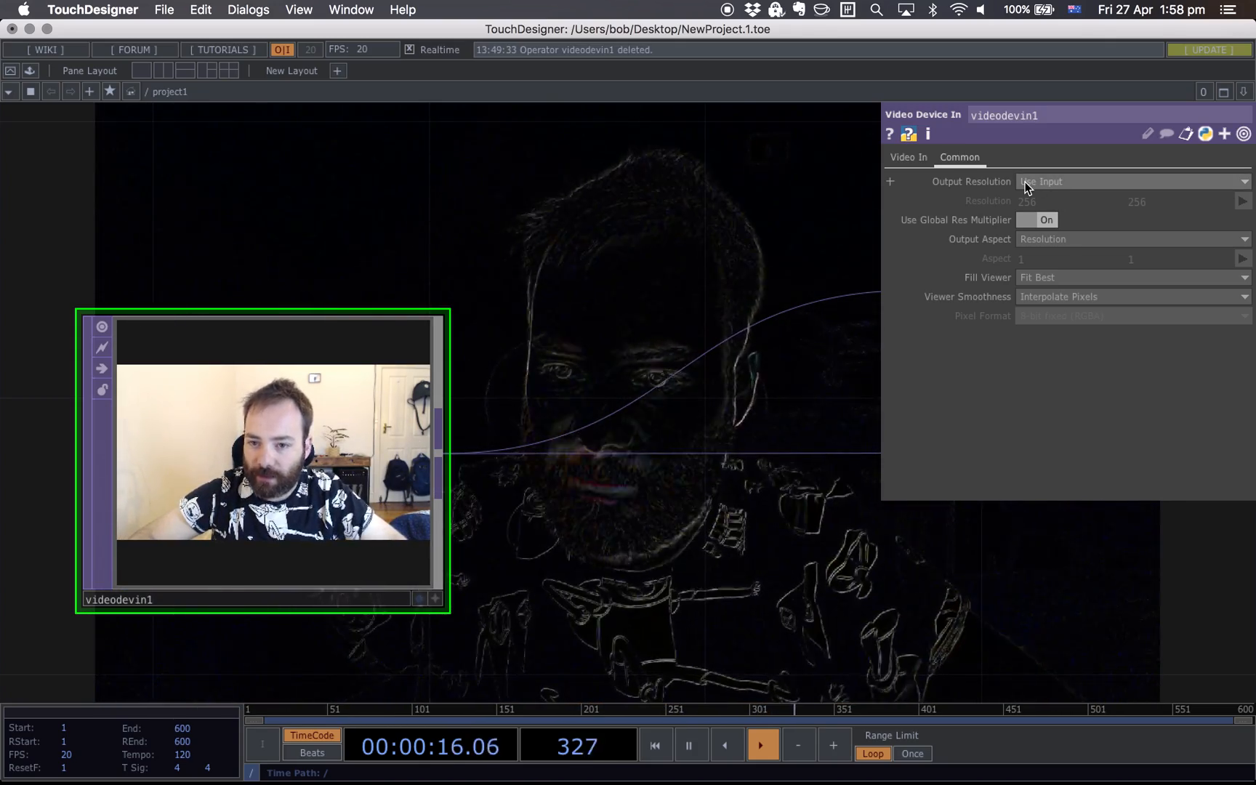
Set videodevin1's Output Resolution to Eighth.
click(1130, 181)
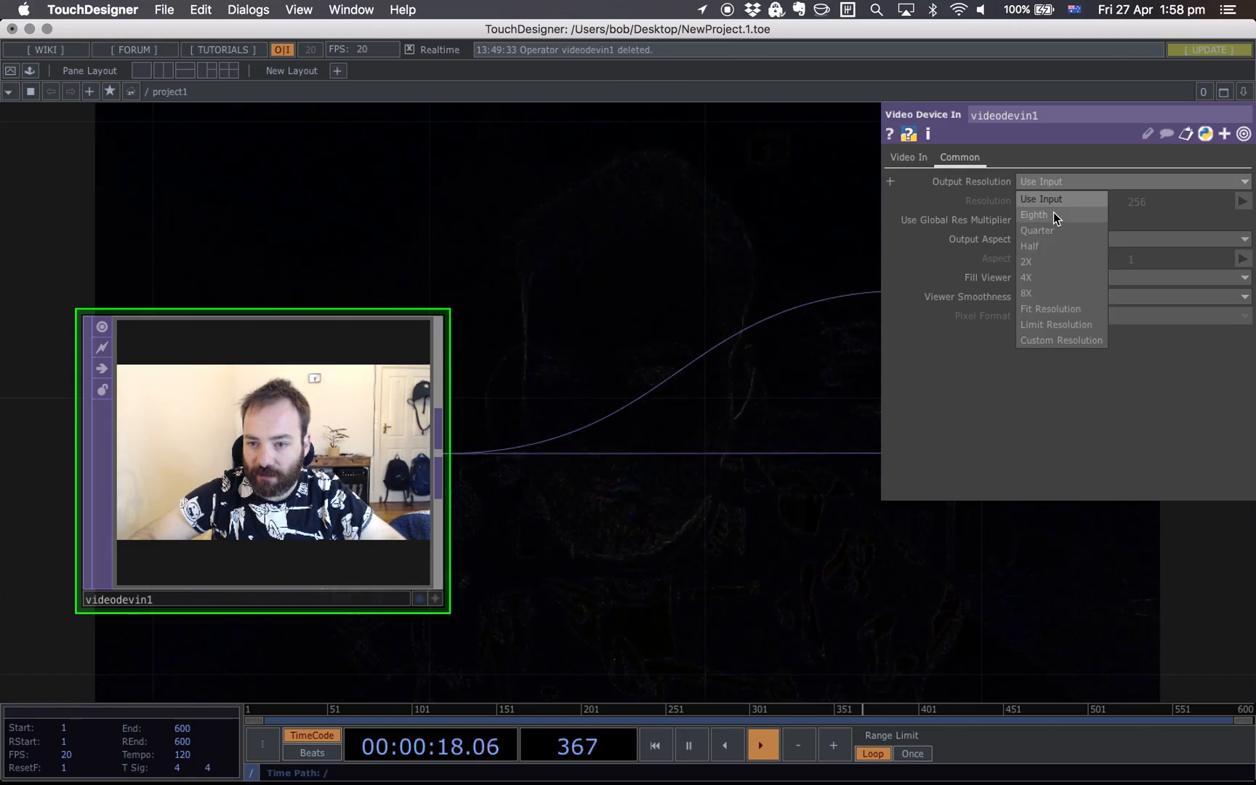
click(1034, 214)
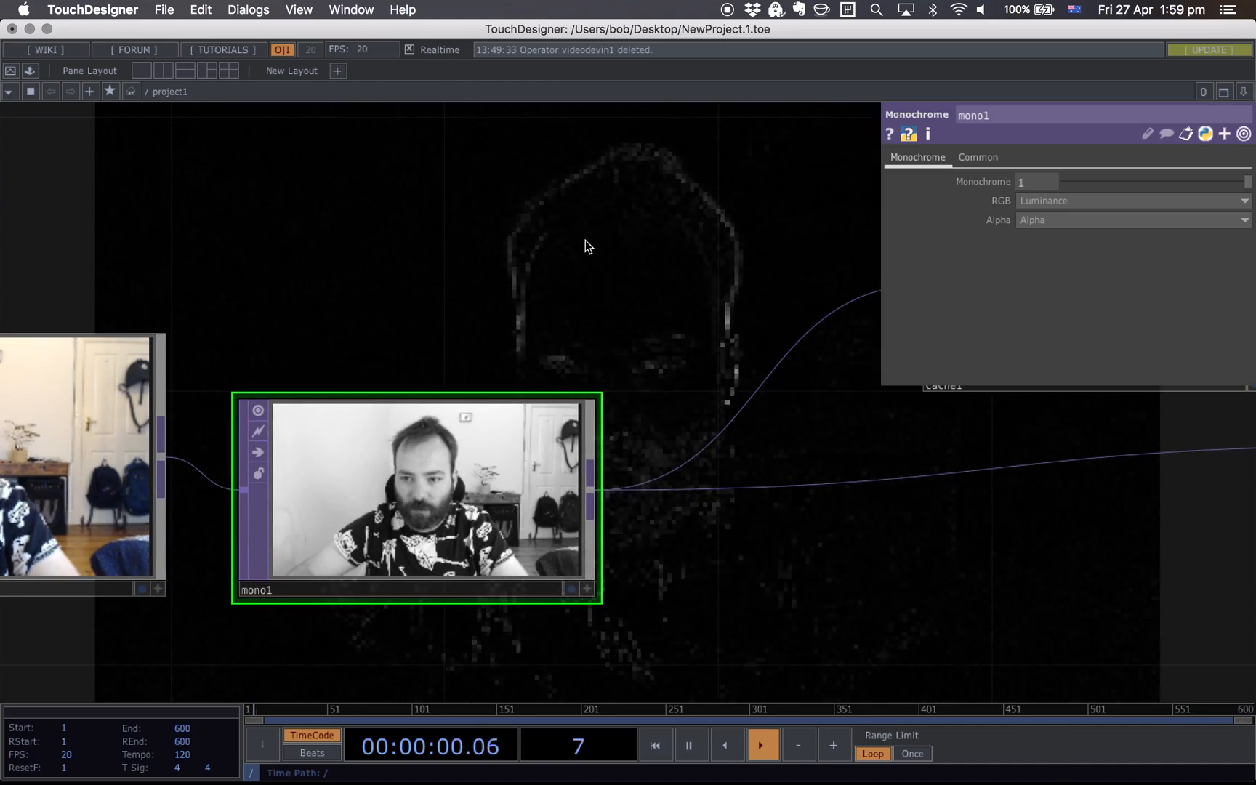
Set mono1's Pixel Format to 8-bit fixed (Mono) on its Common page.
click(976, 157)
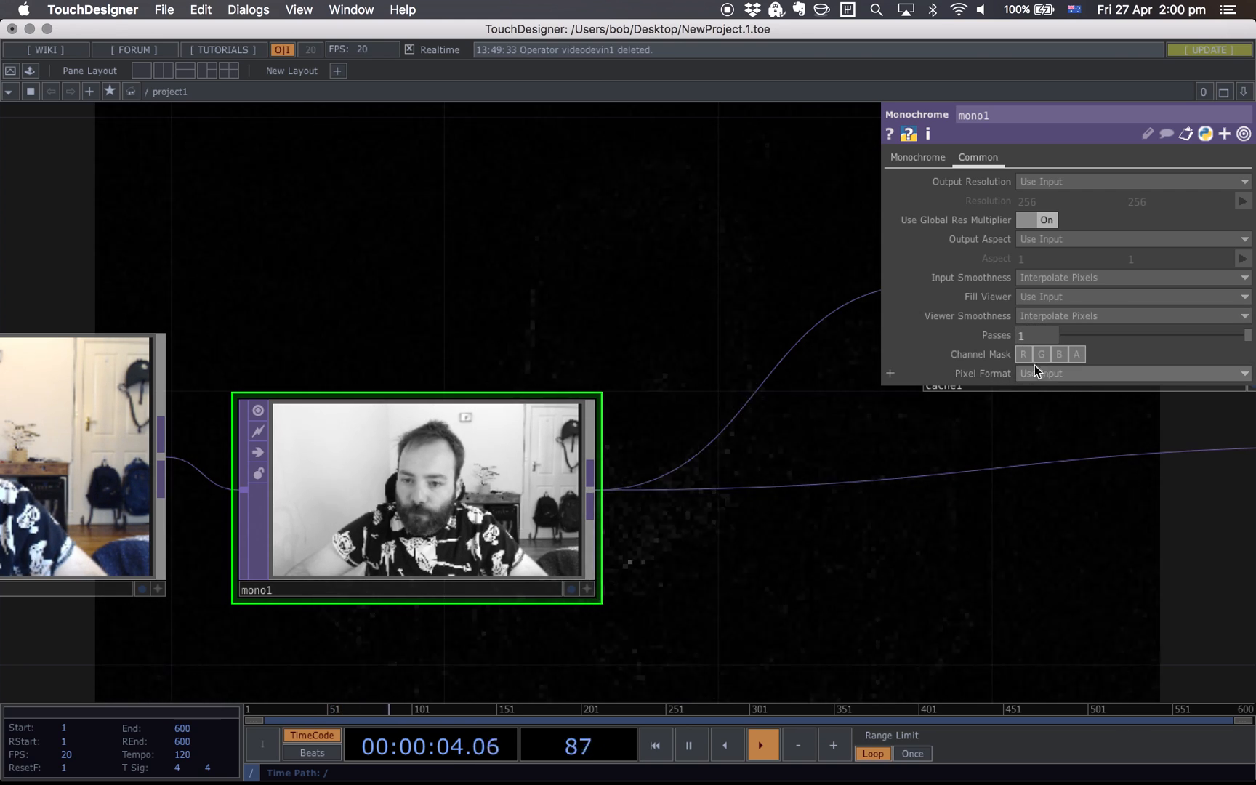
click(1129, 372)
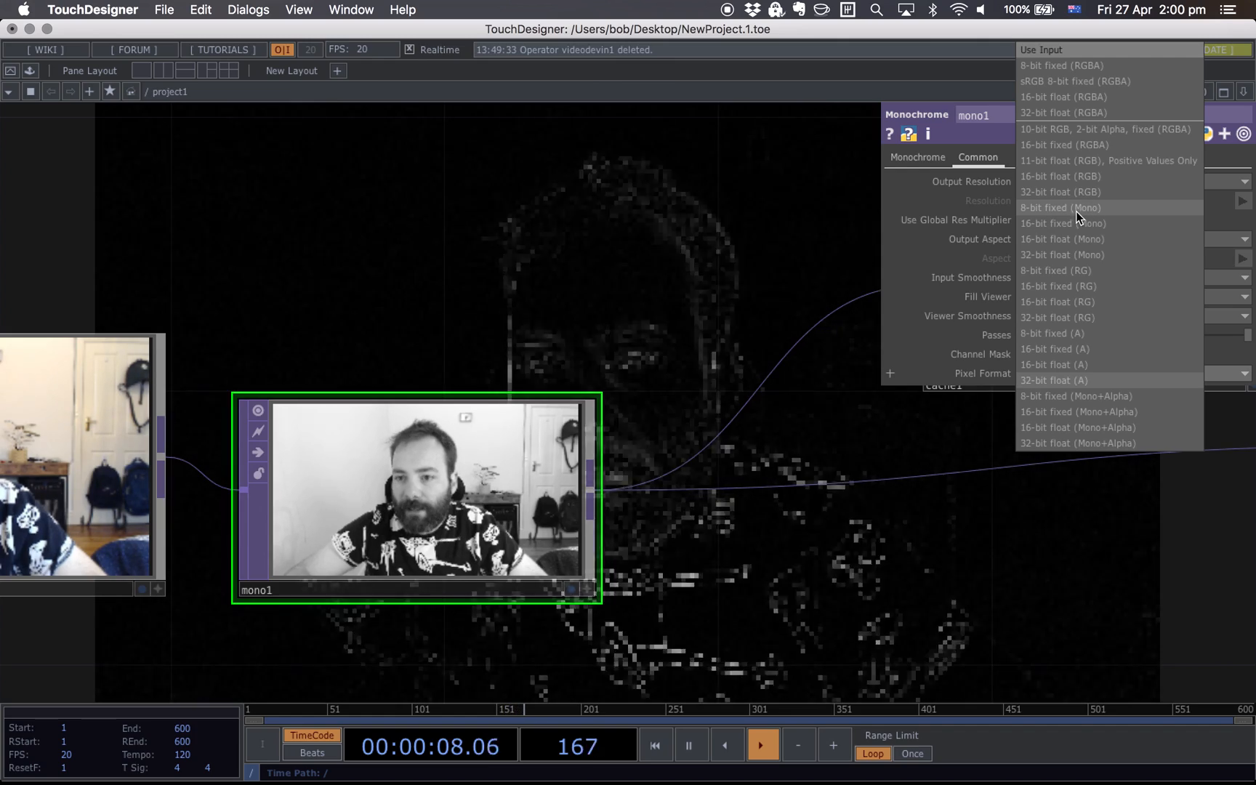
click(1058, 207)
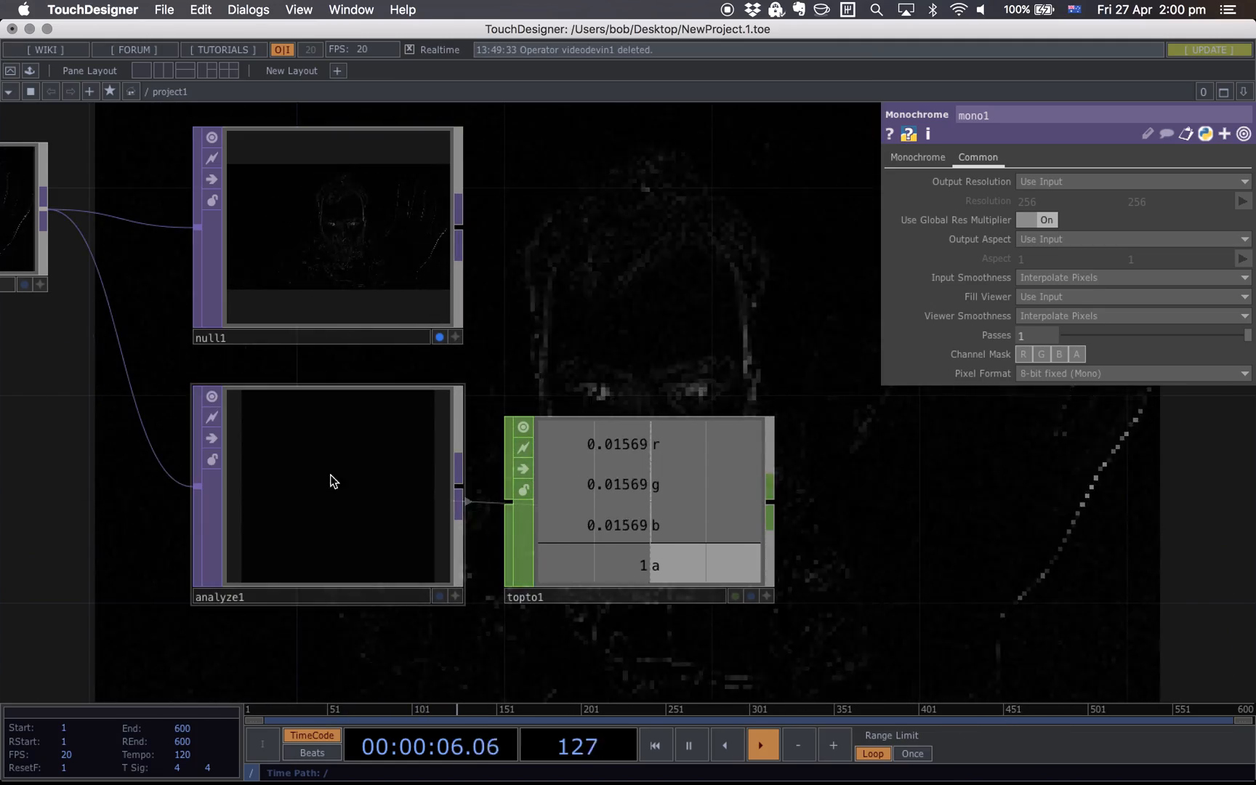
Select topto1 and keep only its red channel from analyze1, clearing green, blue and alpha.
click(328, 480)
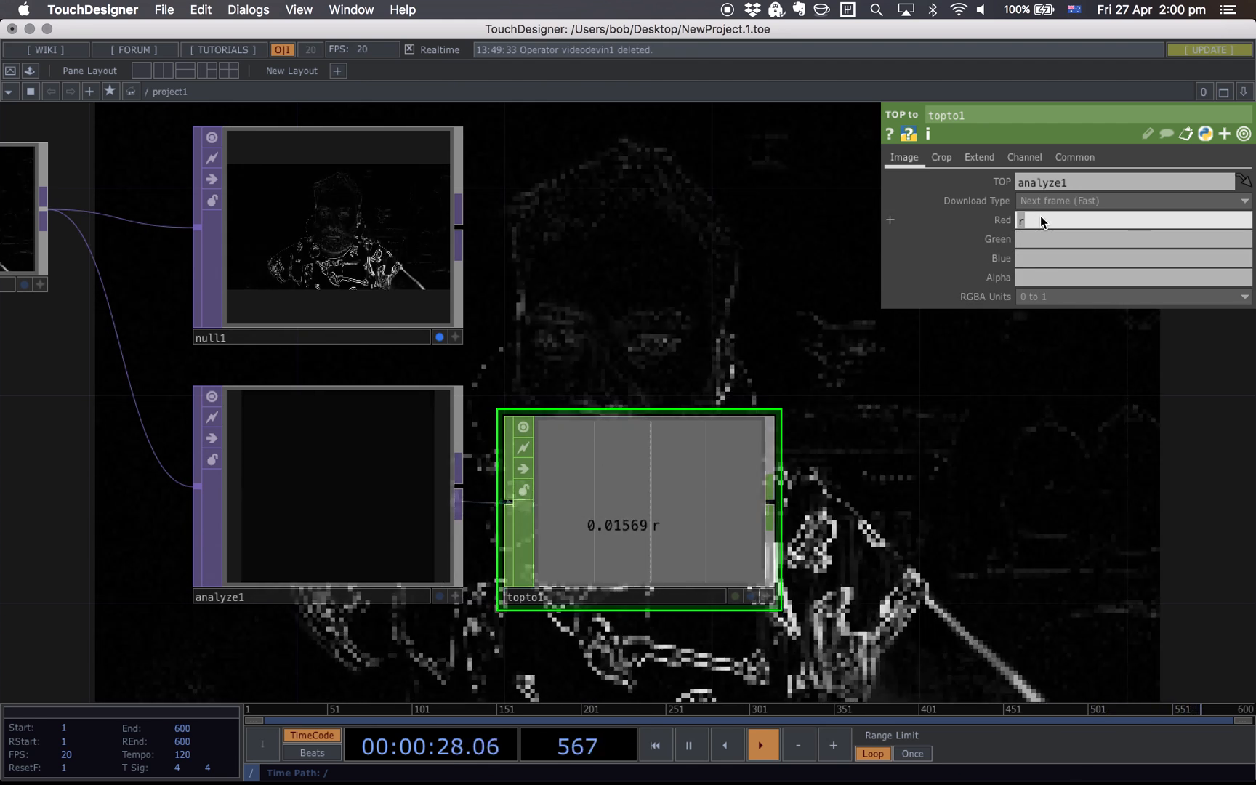
Name topto1's red channel 'motion'.
text(motion)
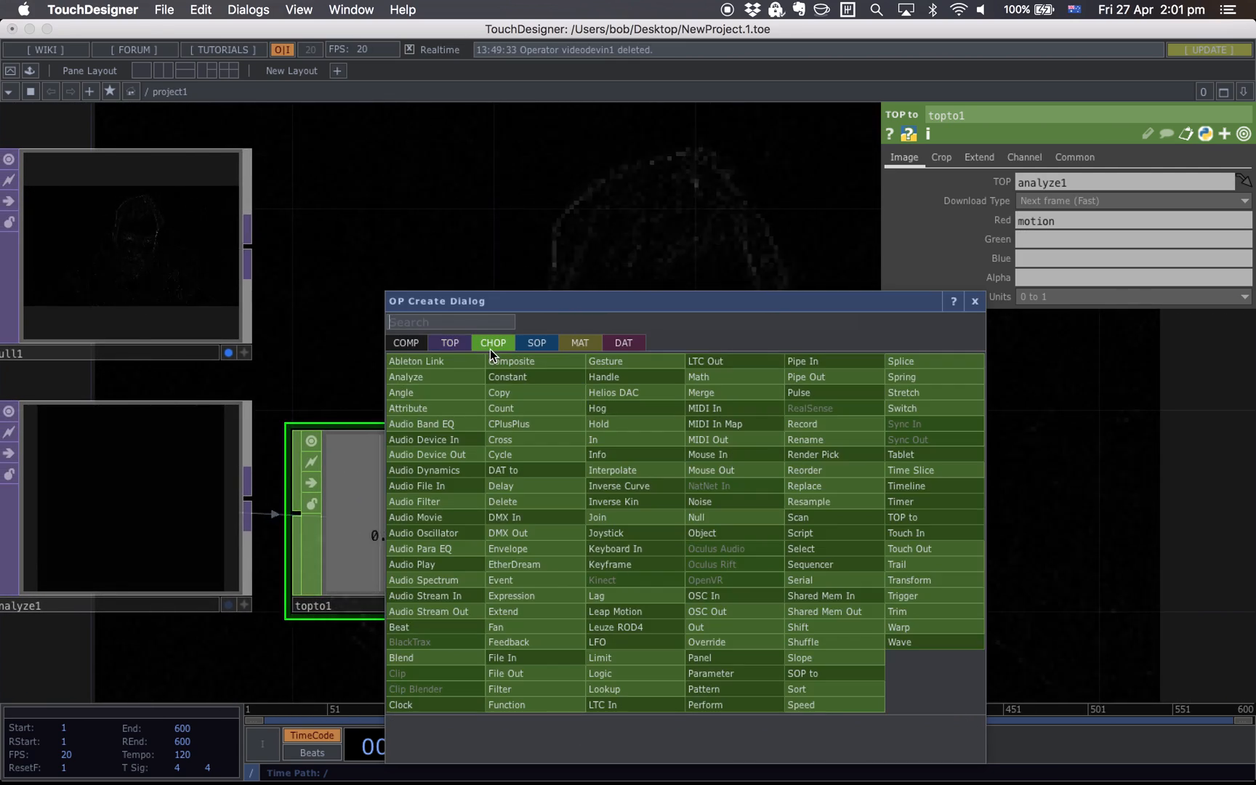
Add a Math CHOP with From Range 0 to 0.1, then append a Lag CHOP.
text(math)
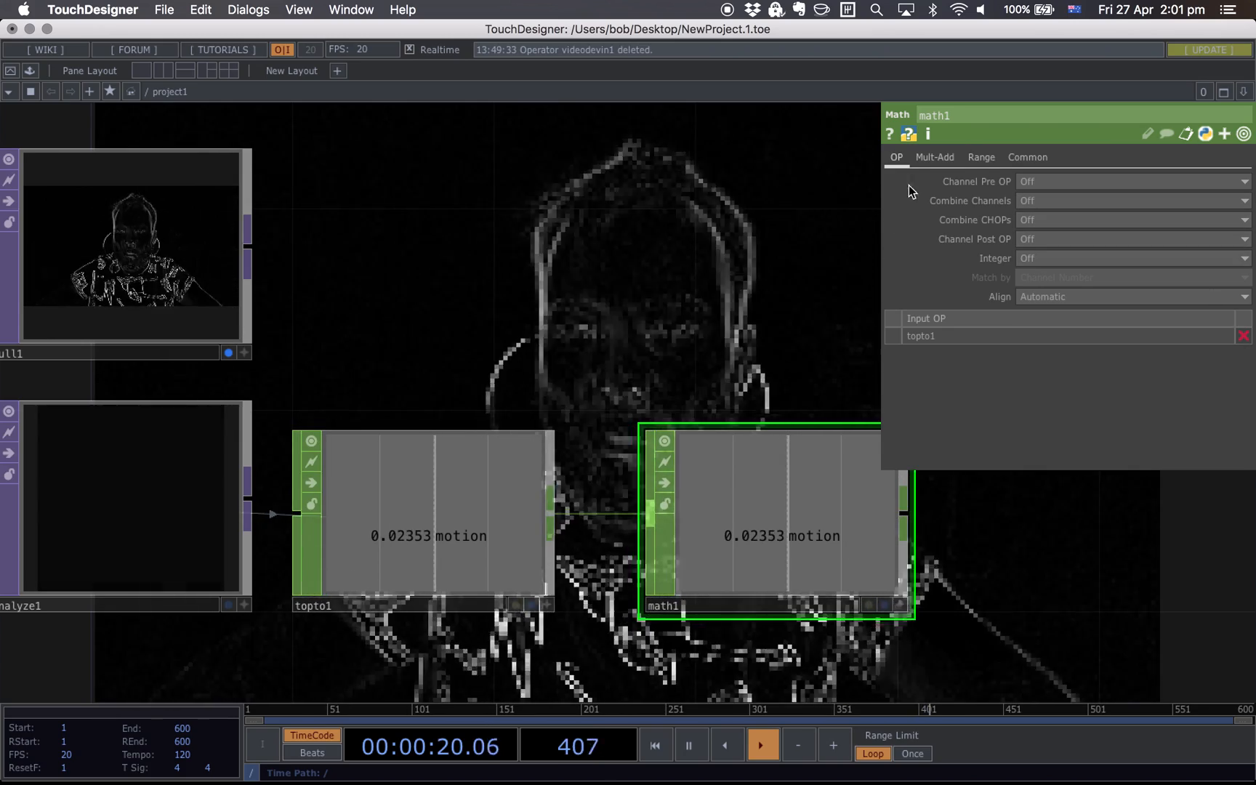
click(981, 157)
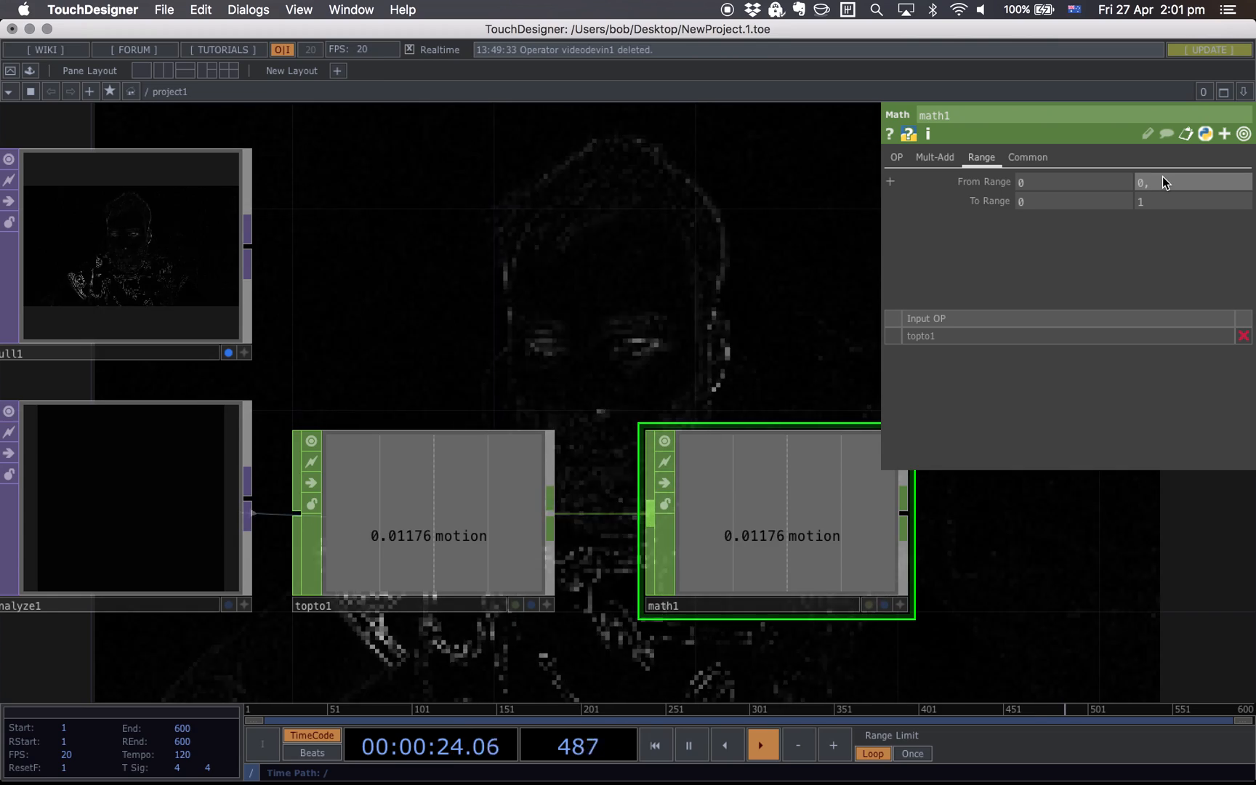
text(0.1)
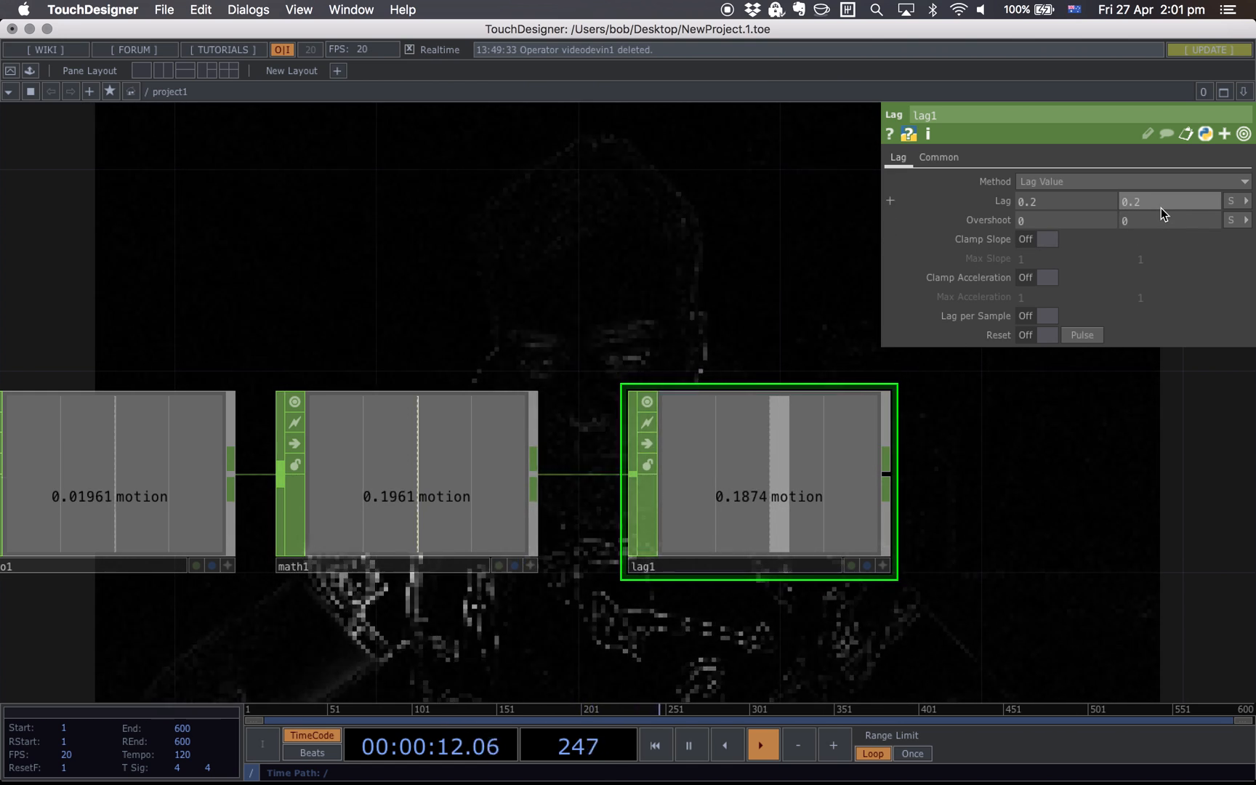
text(0.5)
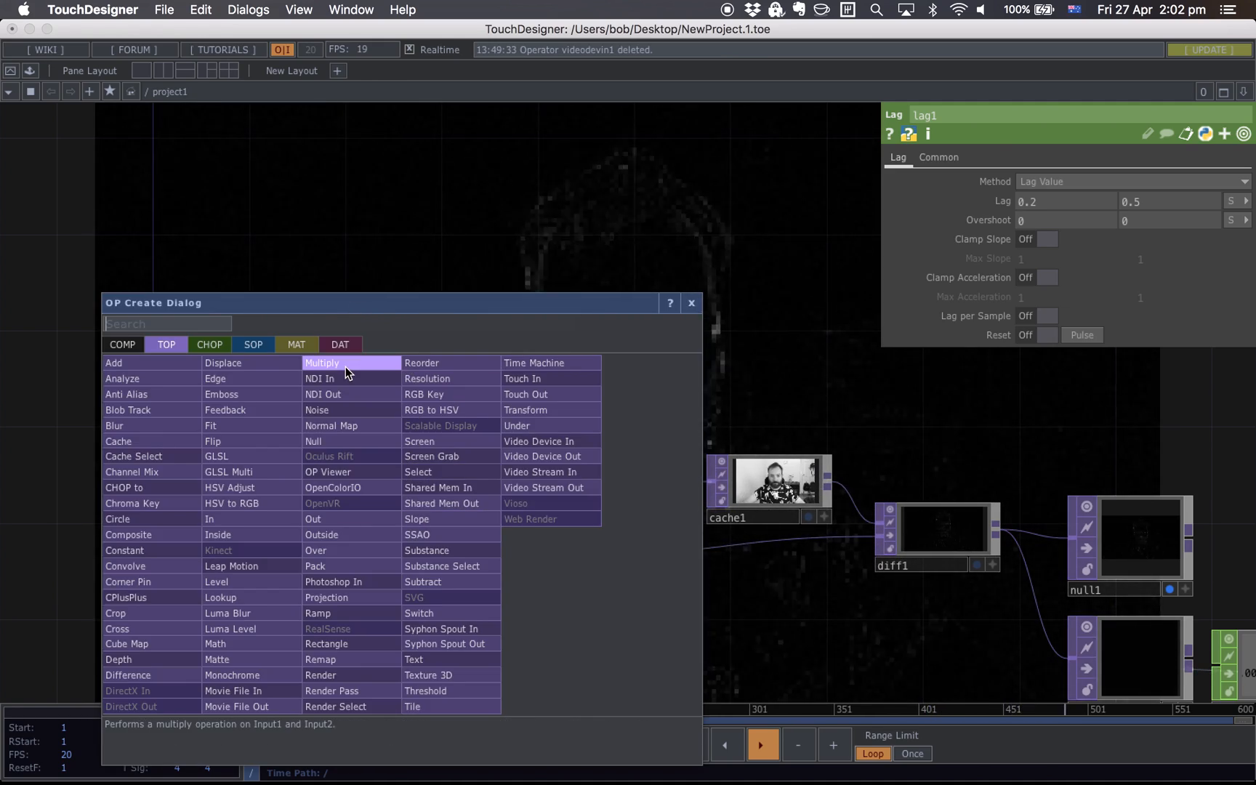
Add a Crop TOP, set Crop Right to about 0.218, and view the motion reading.
text(cr)
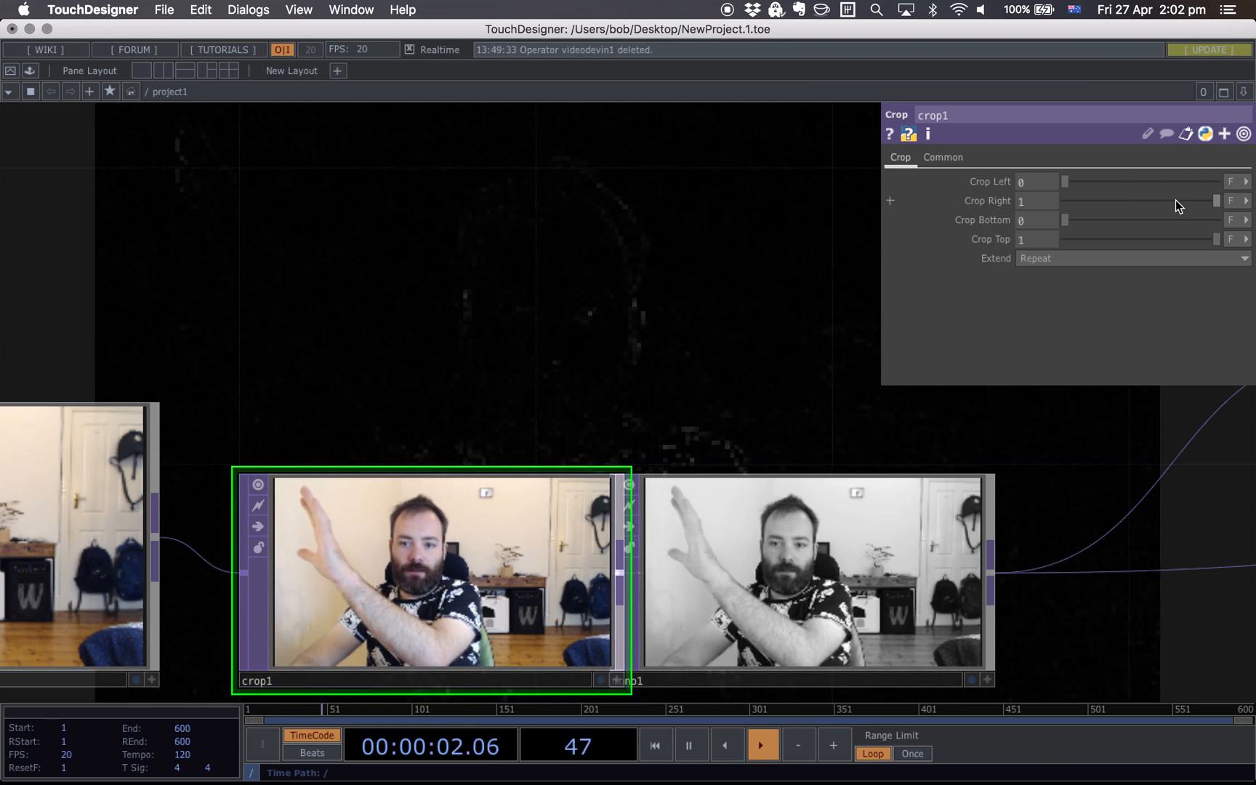
drag(1212, 200, 1141, 200)
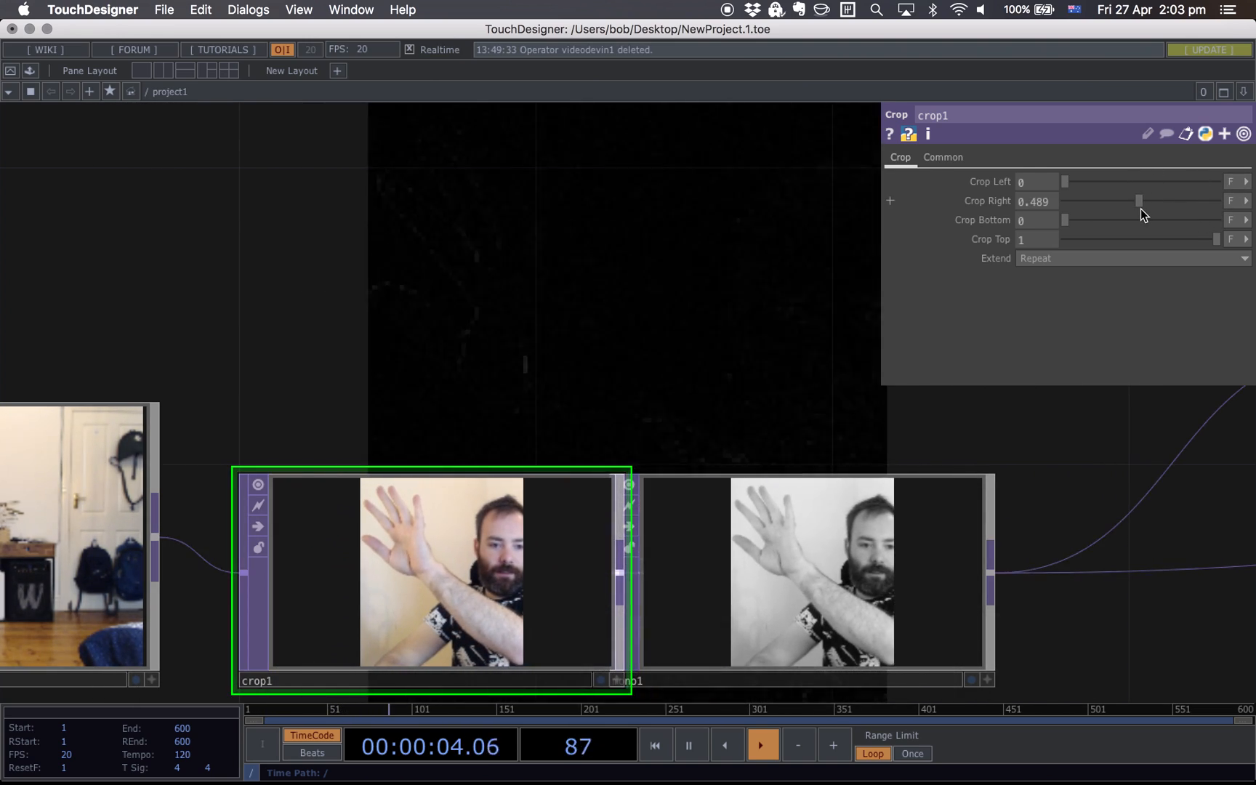
drag(1140, 202, 1096, 201)
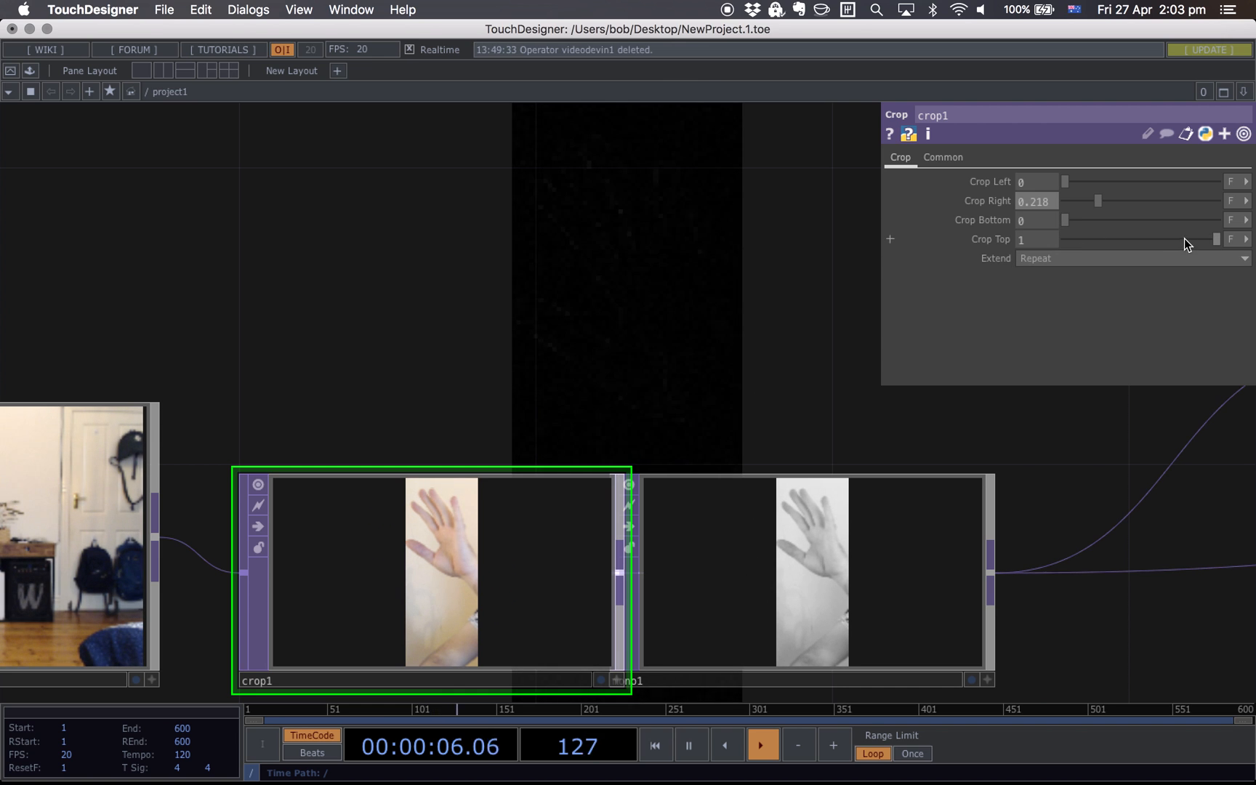
drag(1088, 220, 1133, 221)
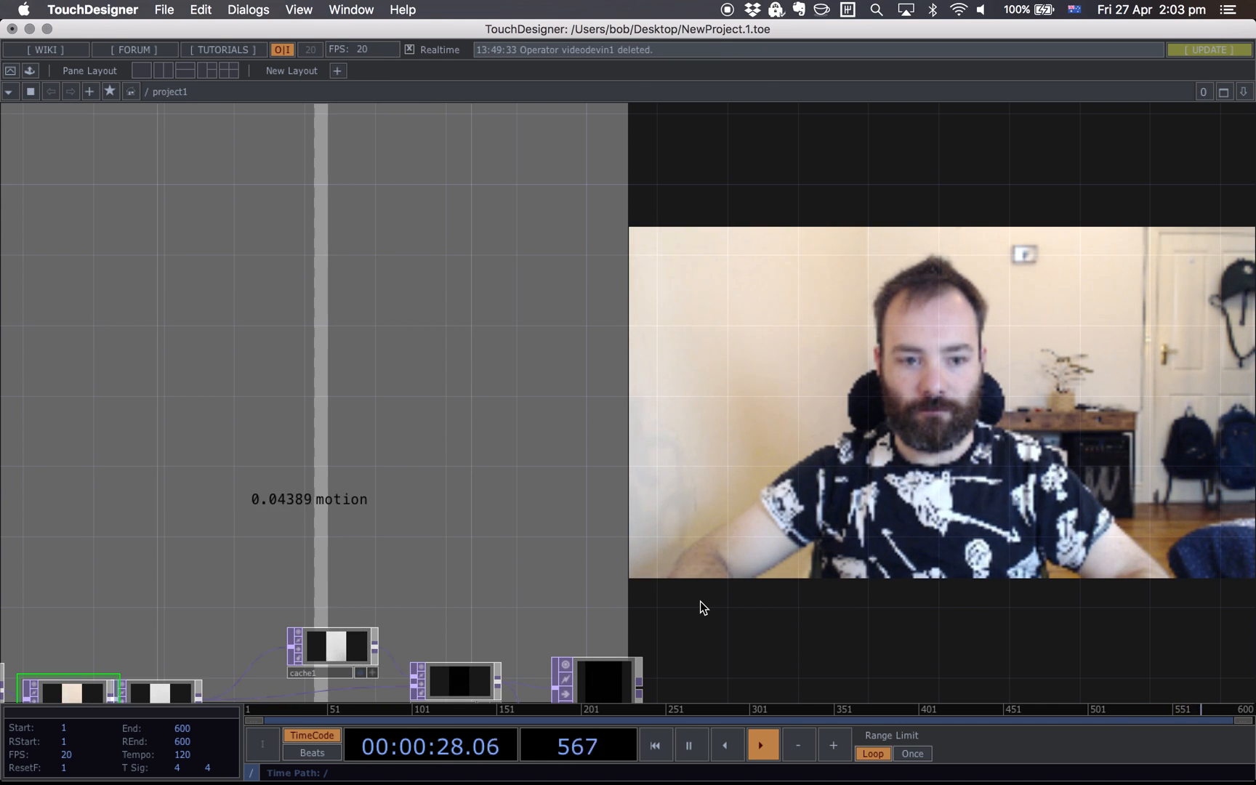
click(655, 744)
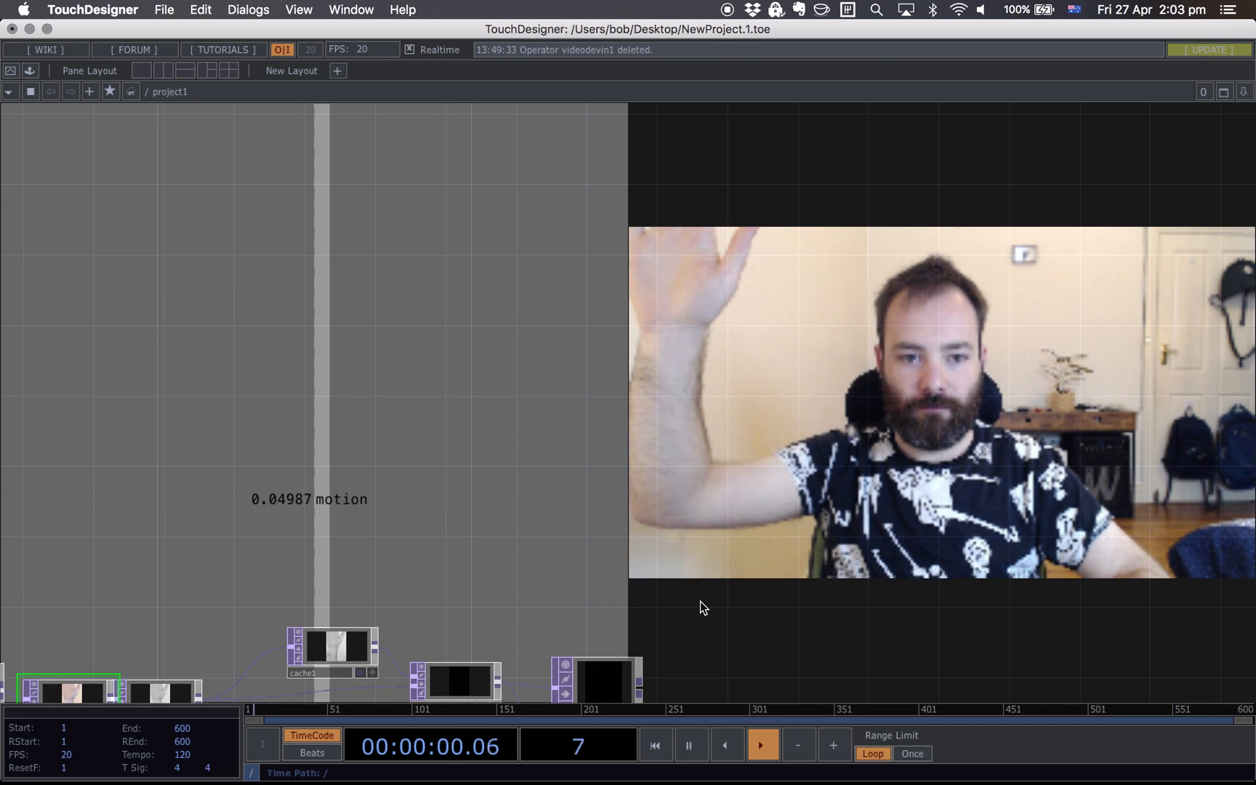